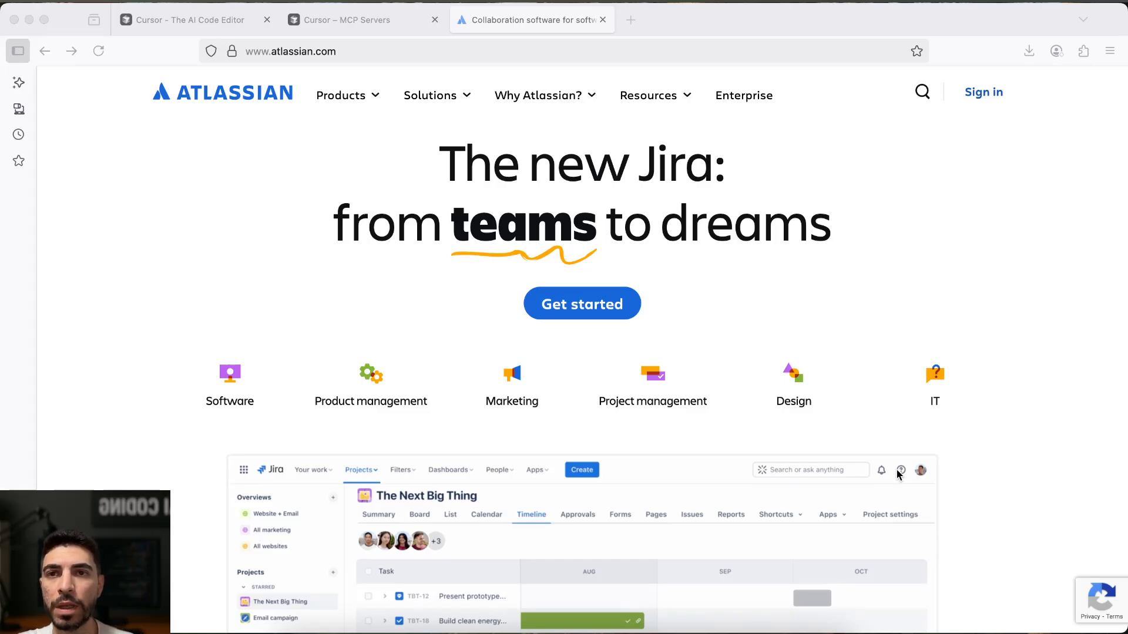
Switch to the Cursor MCP Servers docs tab and scroll through the server cards
click(487, 514)
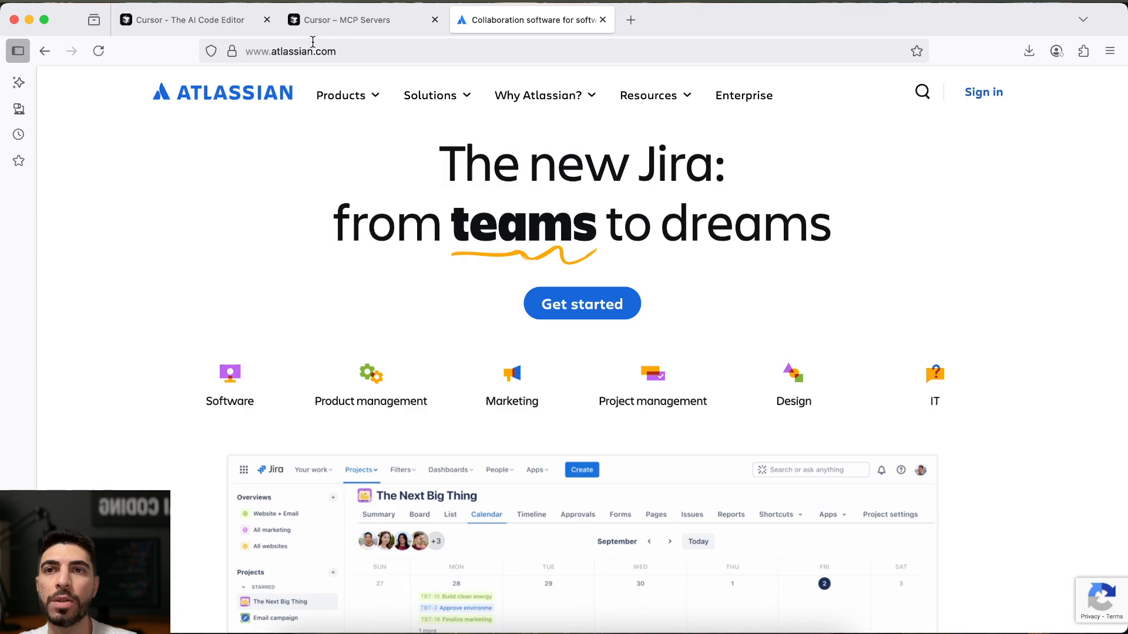
click(350, 19)
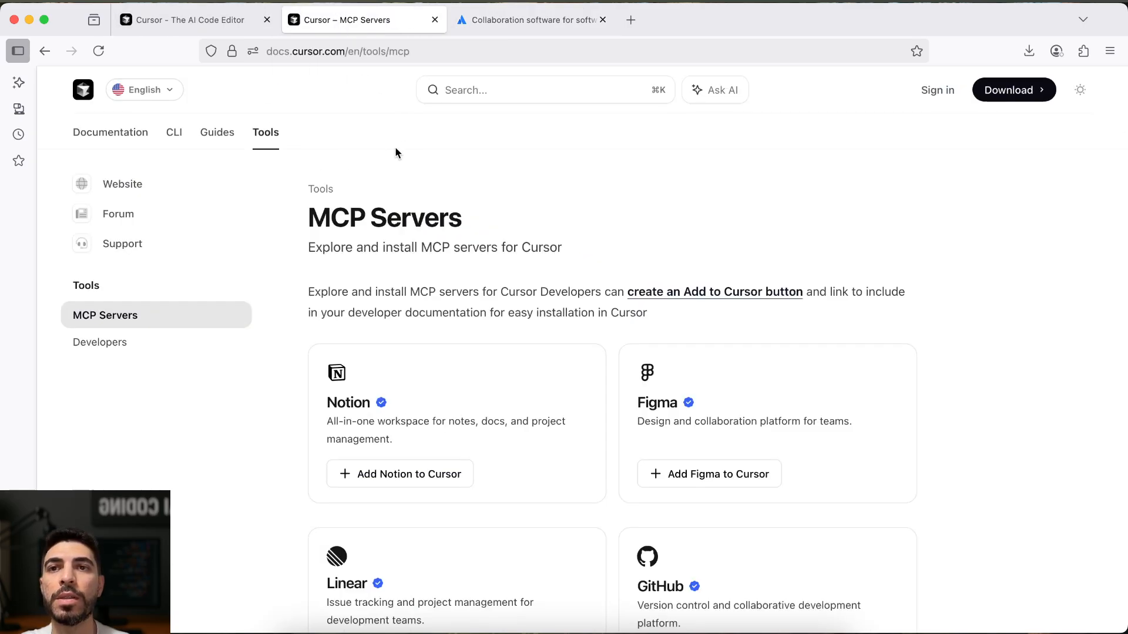
scroll(down, 3)
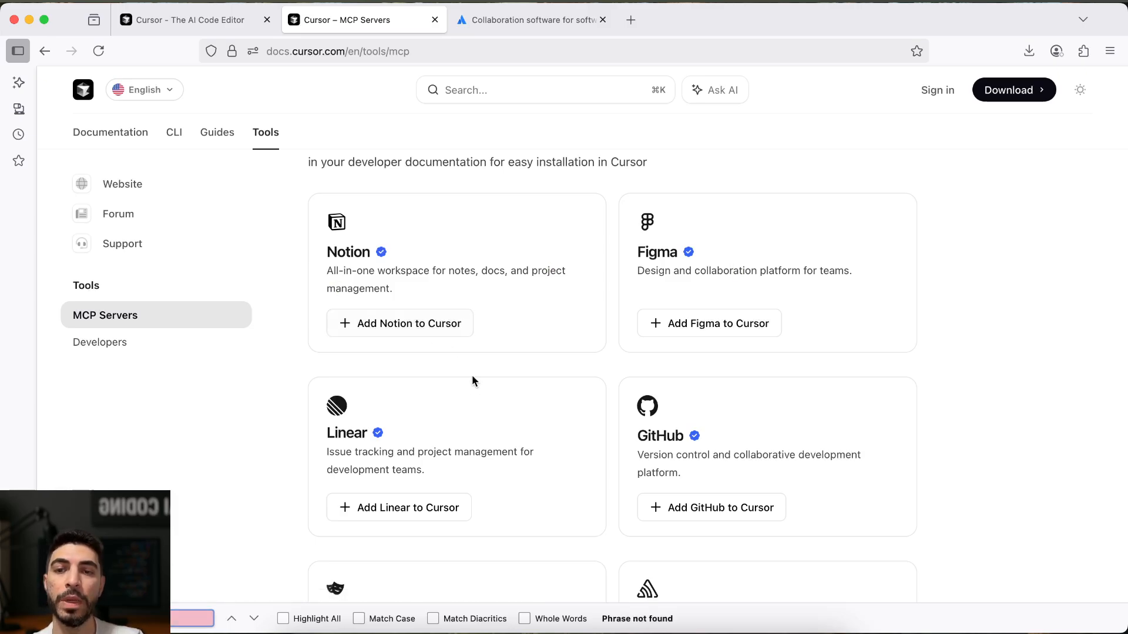
scroll(down, 3)
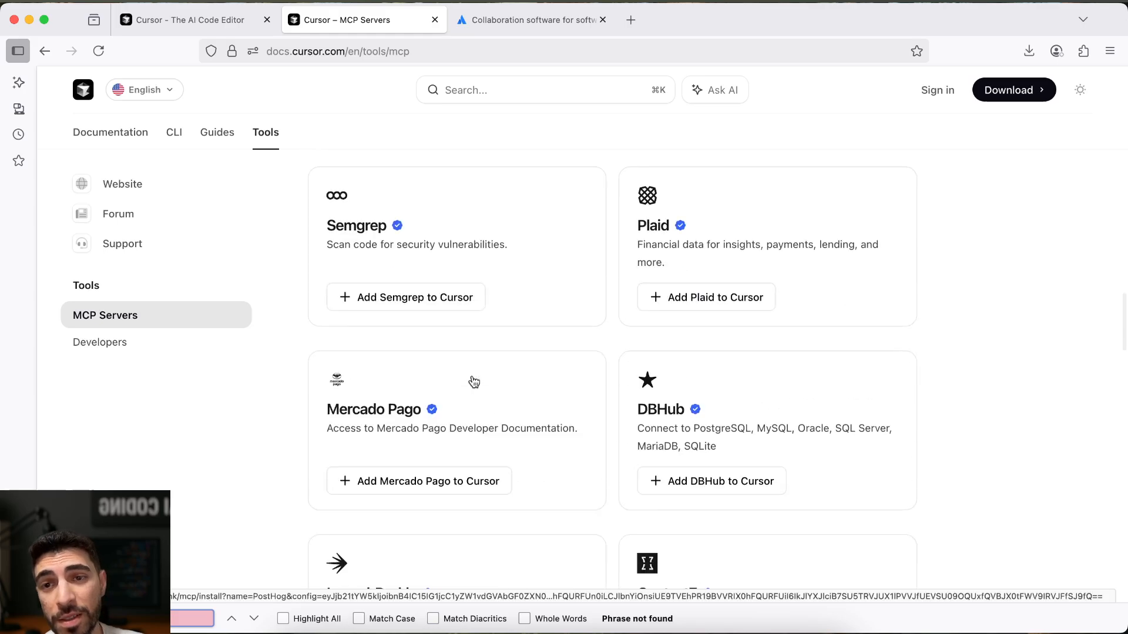
scroll(down, 3)
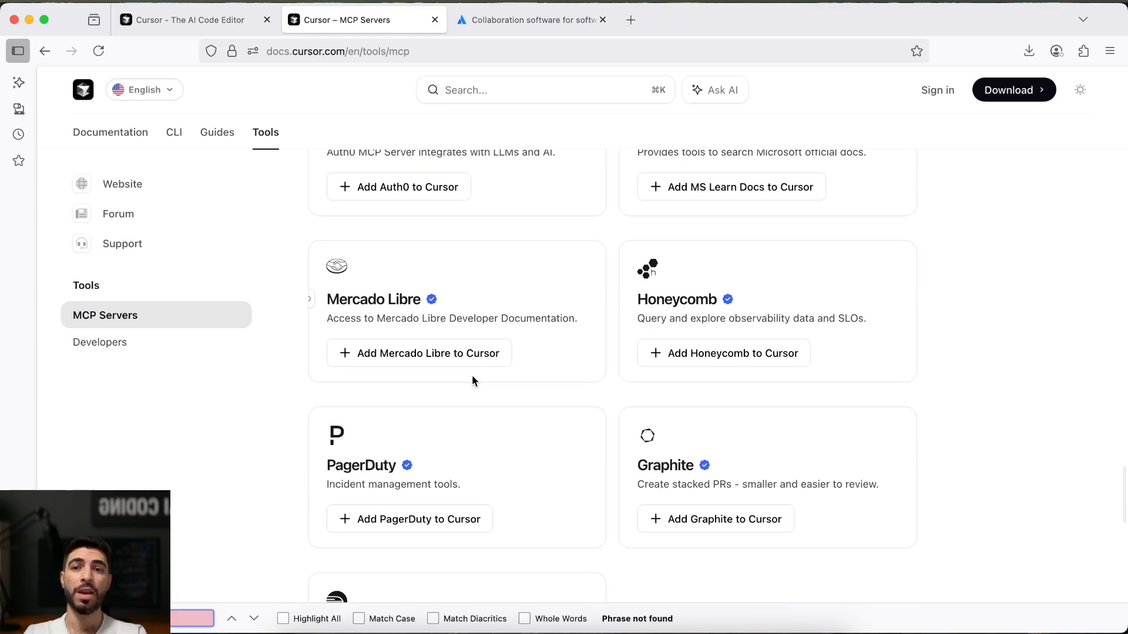
scroll(down, 3)
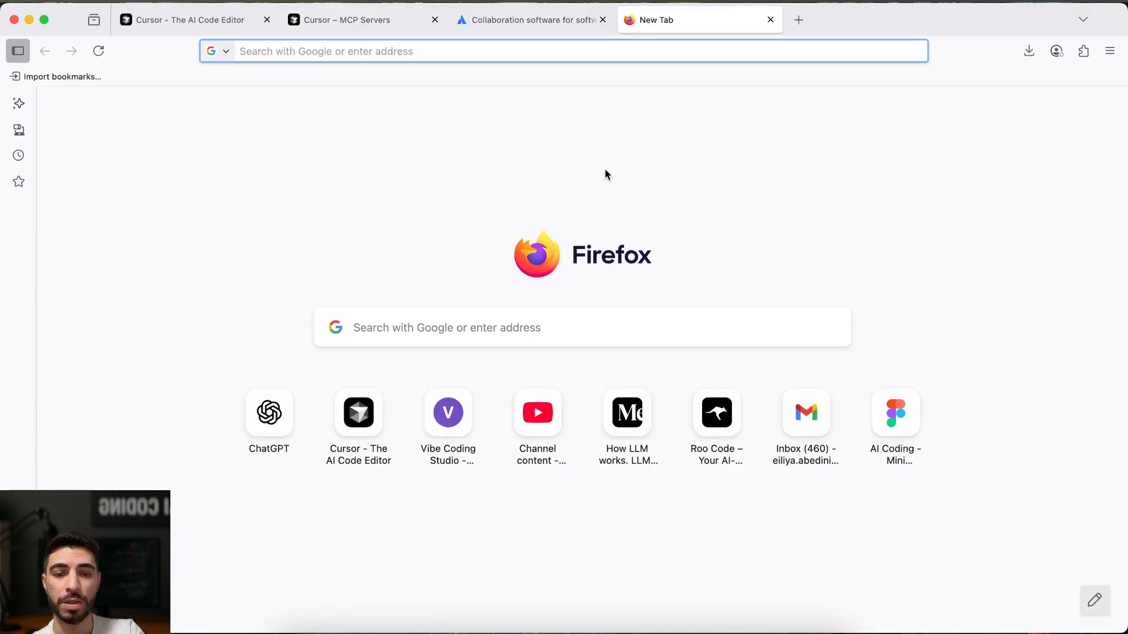
Search for 'jira mcp', then glance back at the top of the Cursor MCP docs
text(jira mcp server)
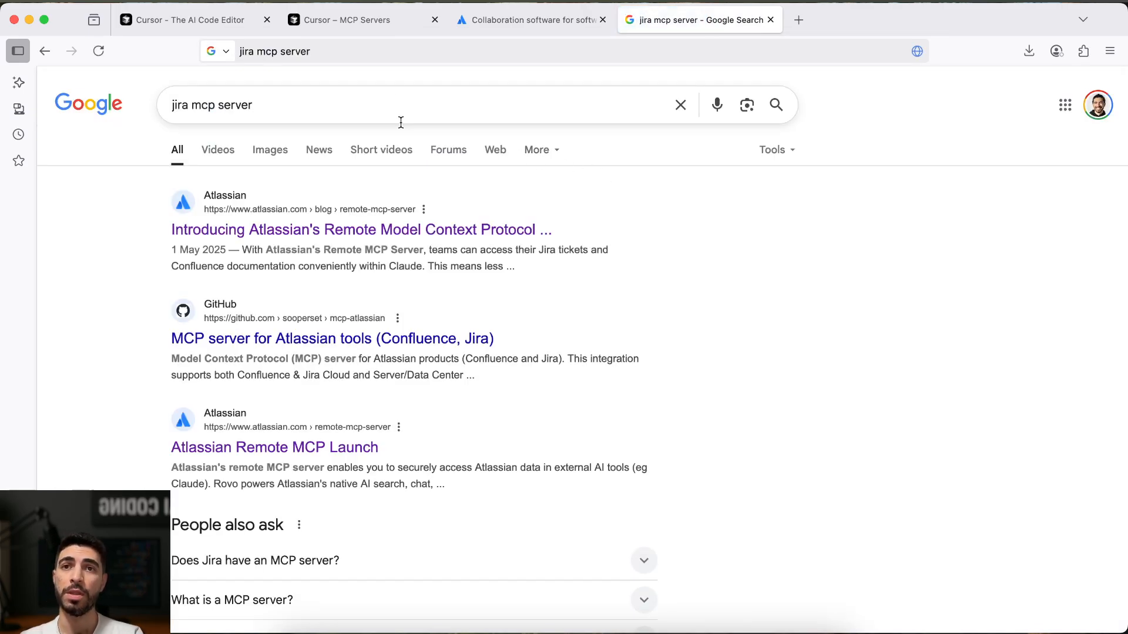
click(346, 19)
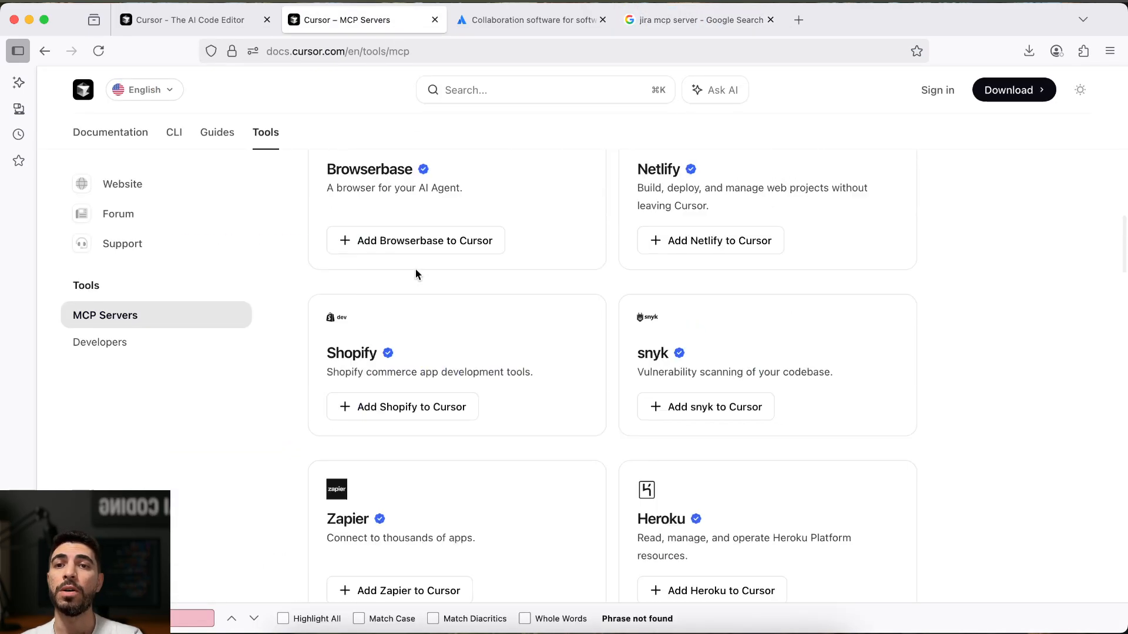
scroll(up, 3)
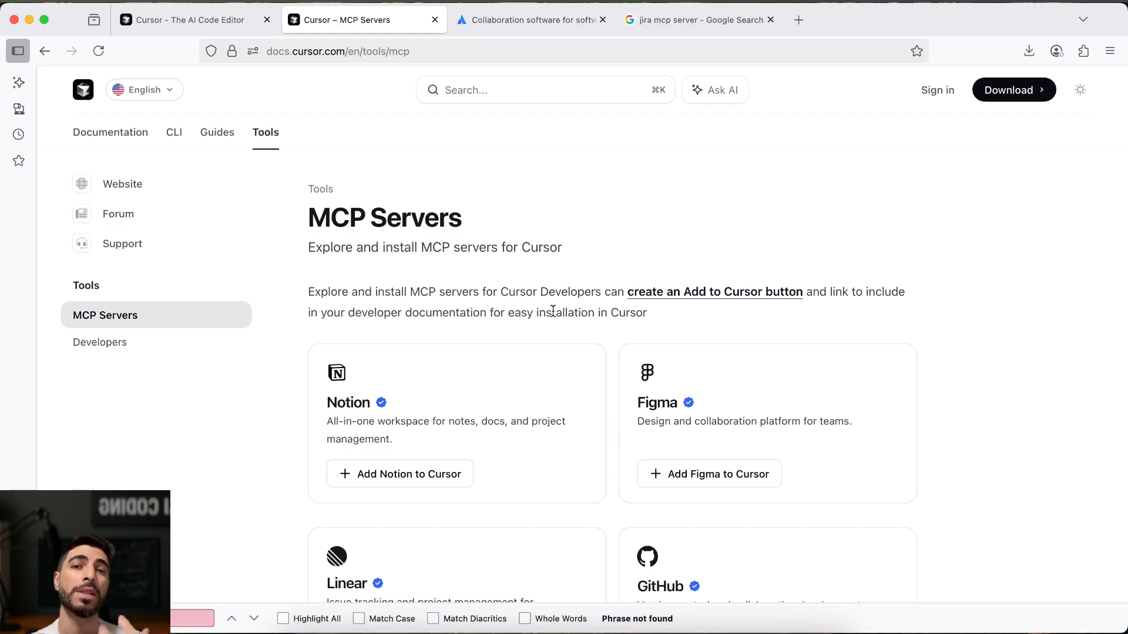
mouse_move(452, 391)
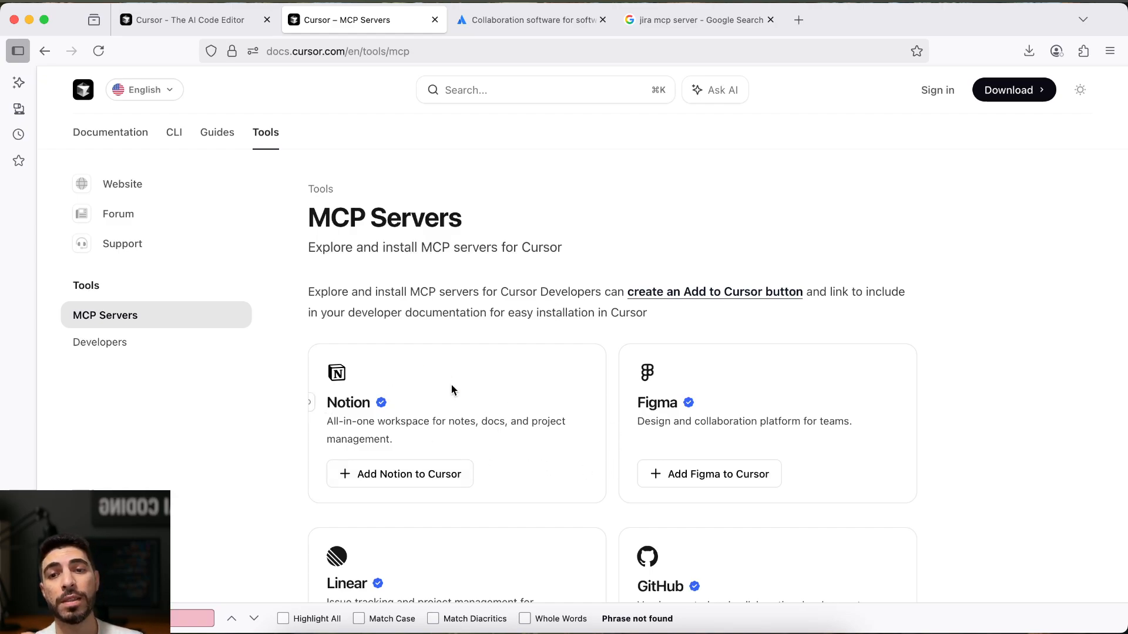
mouse_move(495, 417)
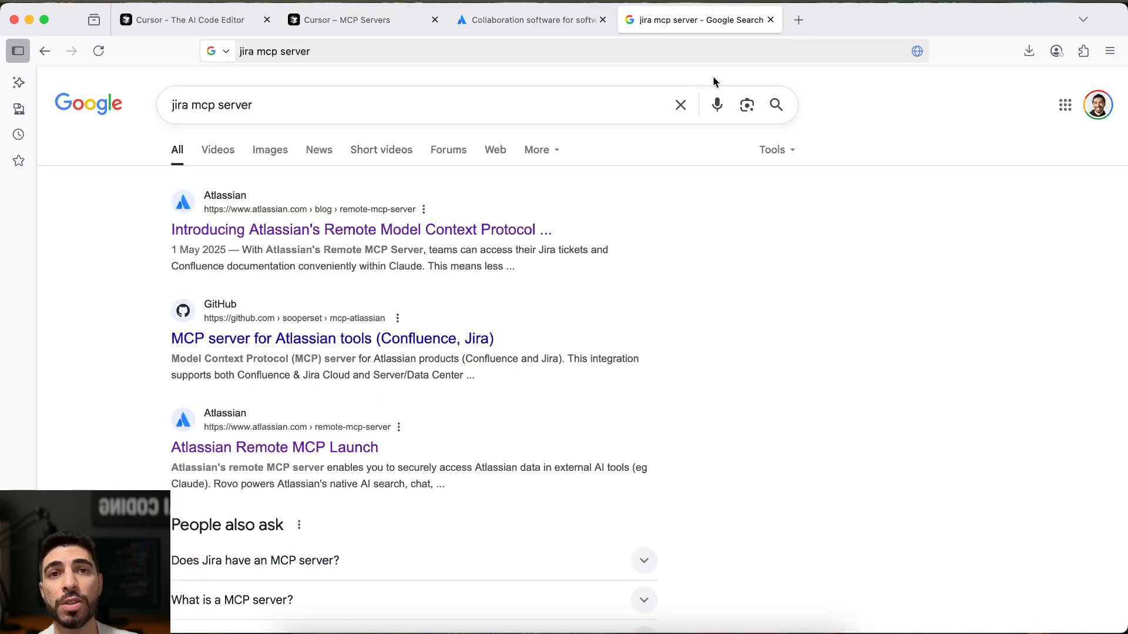
mouse_move(247, 244)
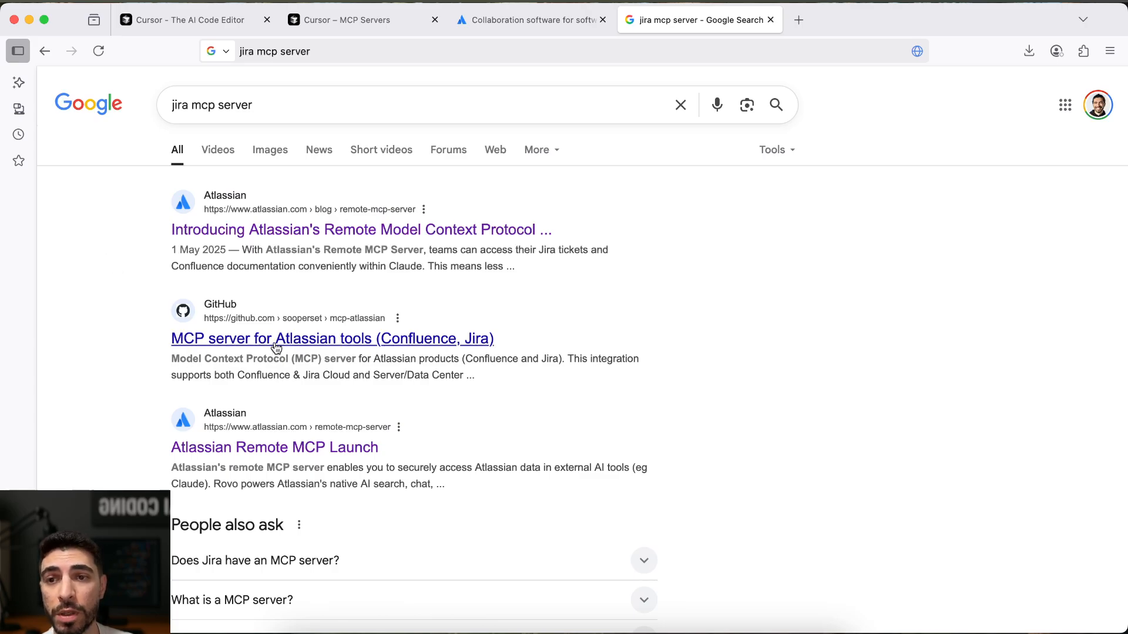
Open the mcp-atlassian repository result in a new tab and scroll through its README
click(331, 338)
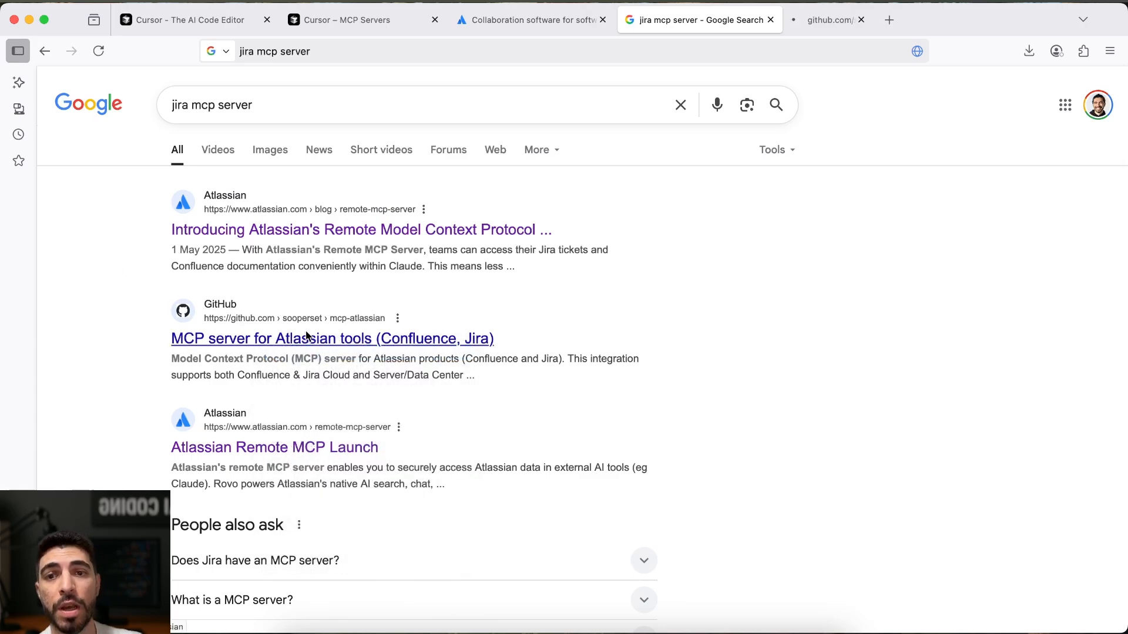
click(332, 339)
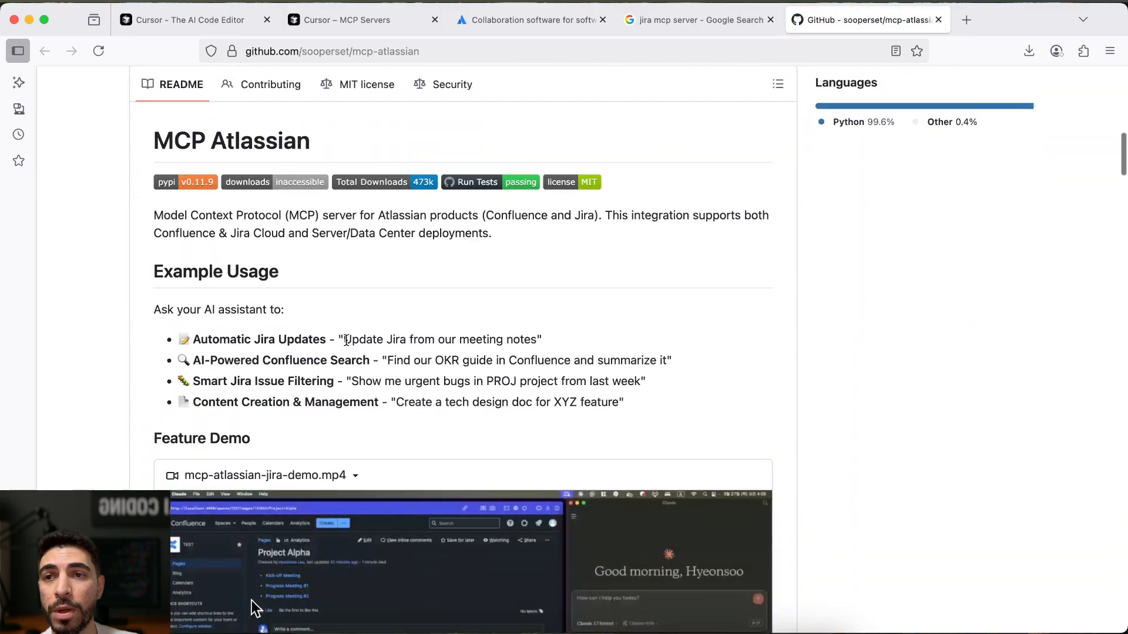
scroll(down, 3)
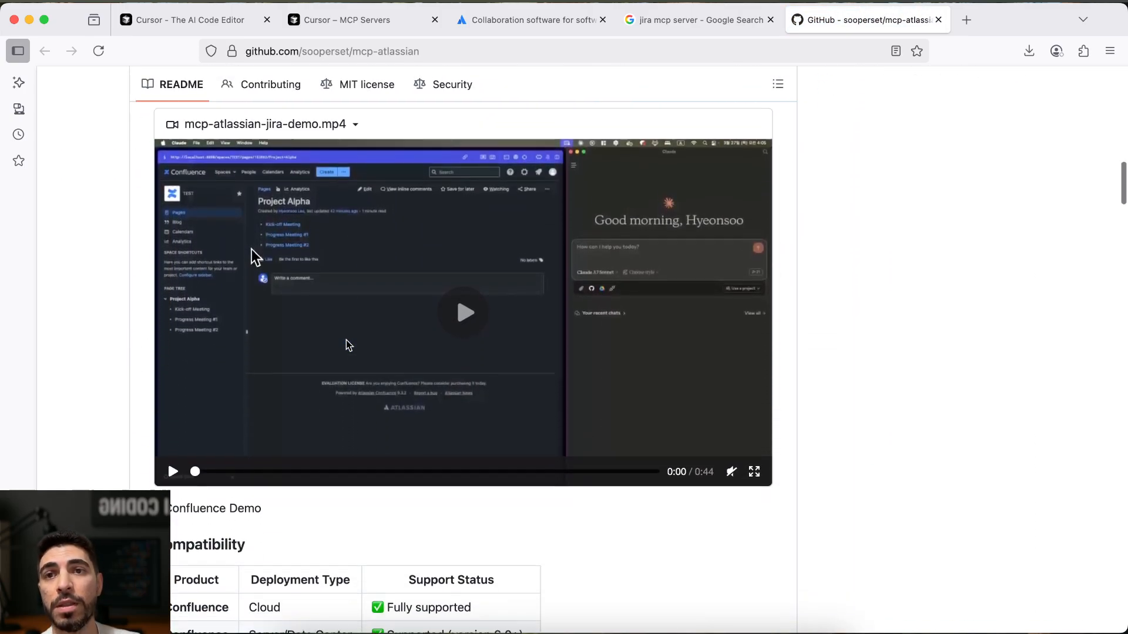
scroll(down, 3)
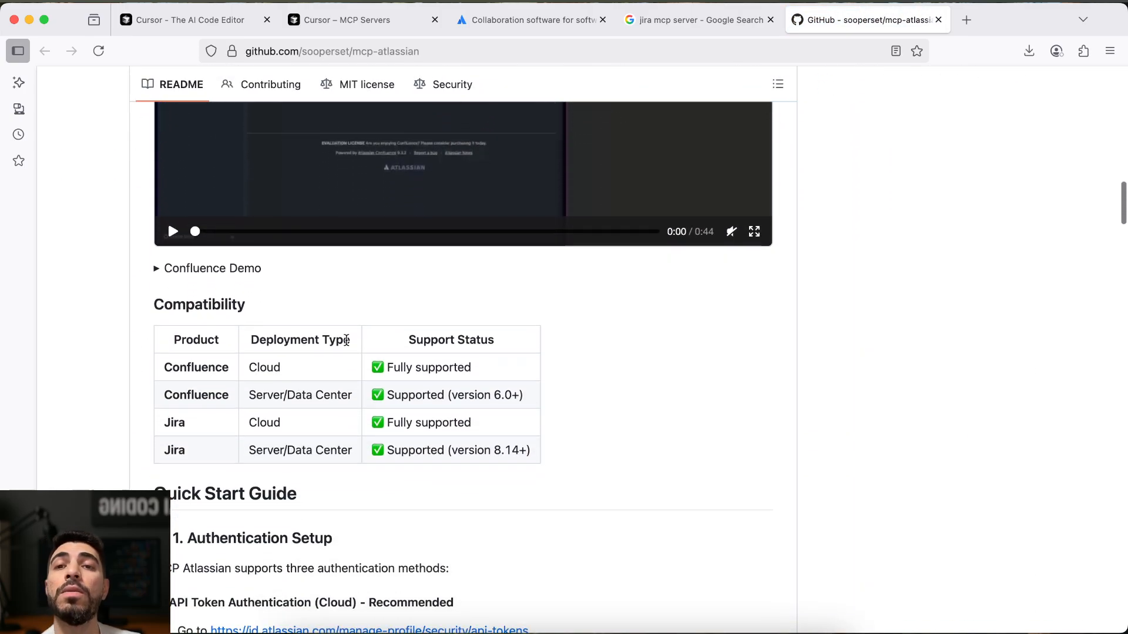
scroll(down, 3)
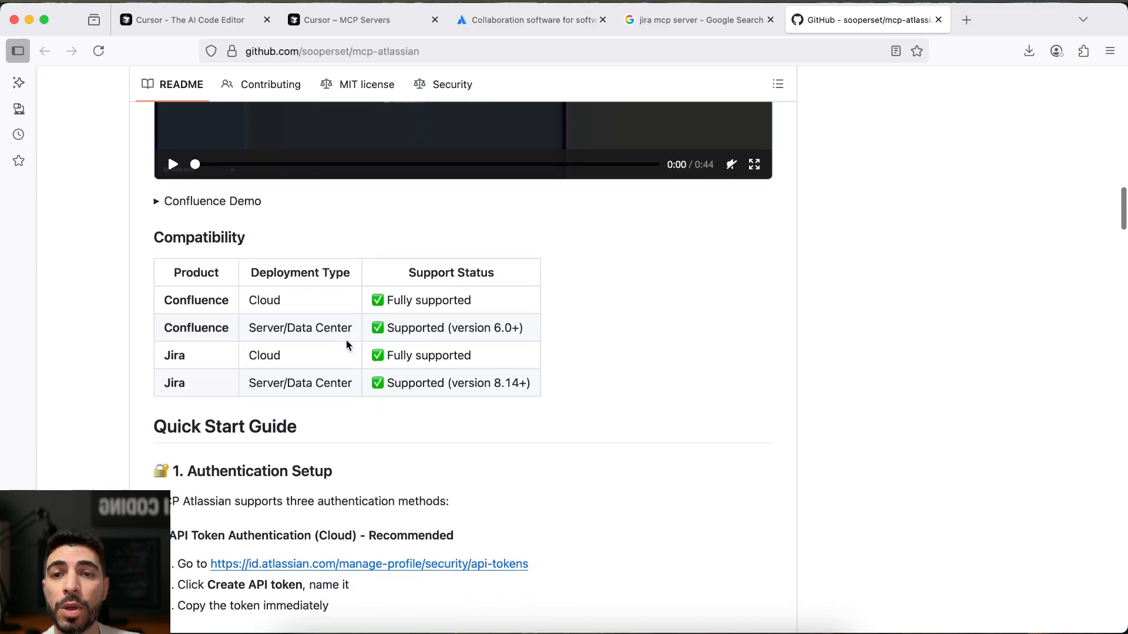
scroll(down, 3)
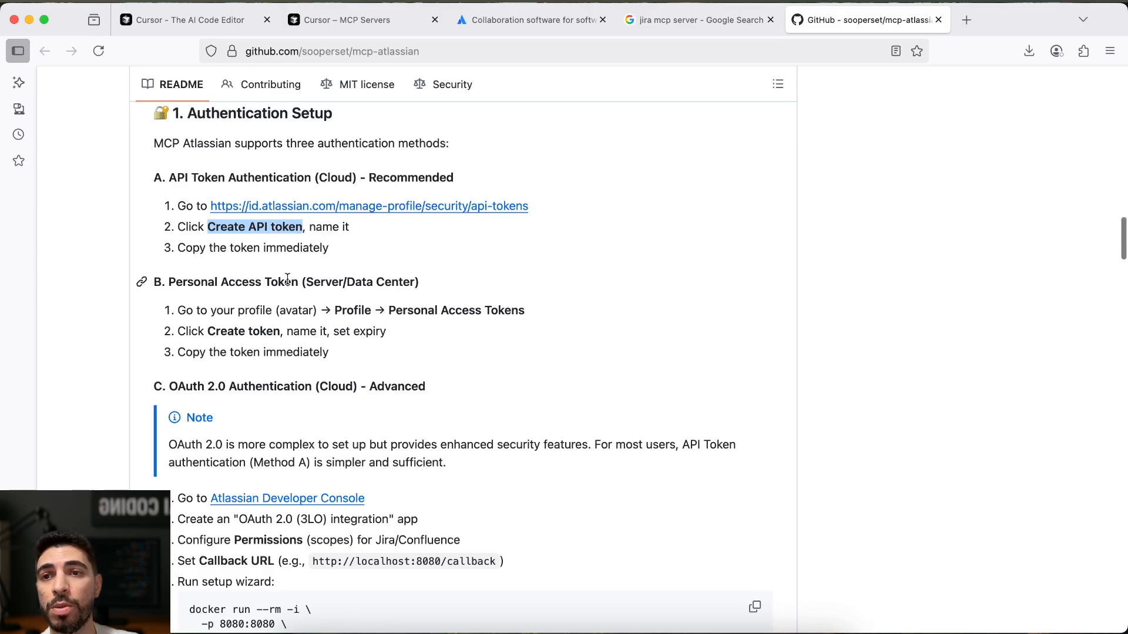
Highlight the API token authentication steps, then return to the Jira MCP search results
drag(178, 206, 329, 247)
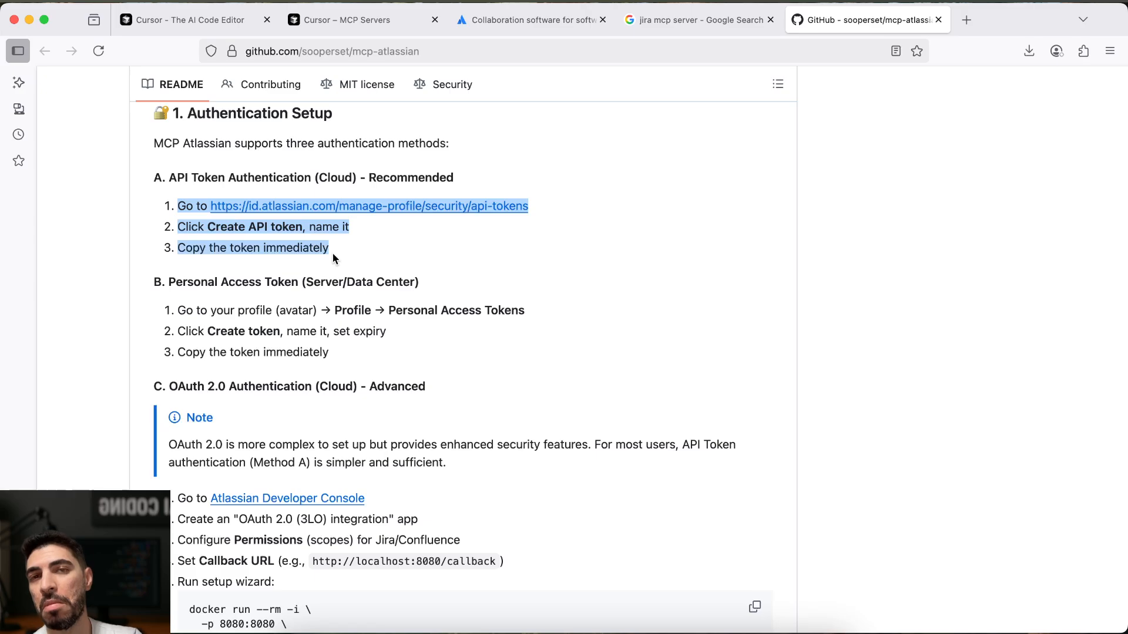
mouse_move(334, 257)
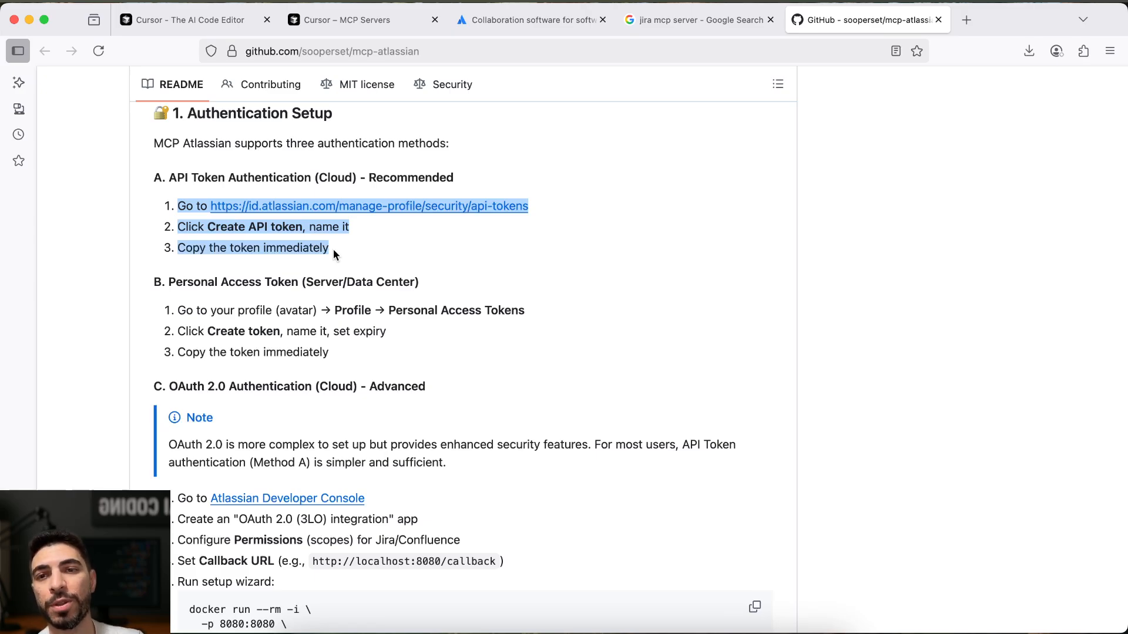
scroll(down, 3)
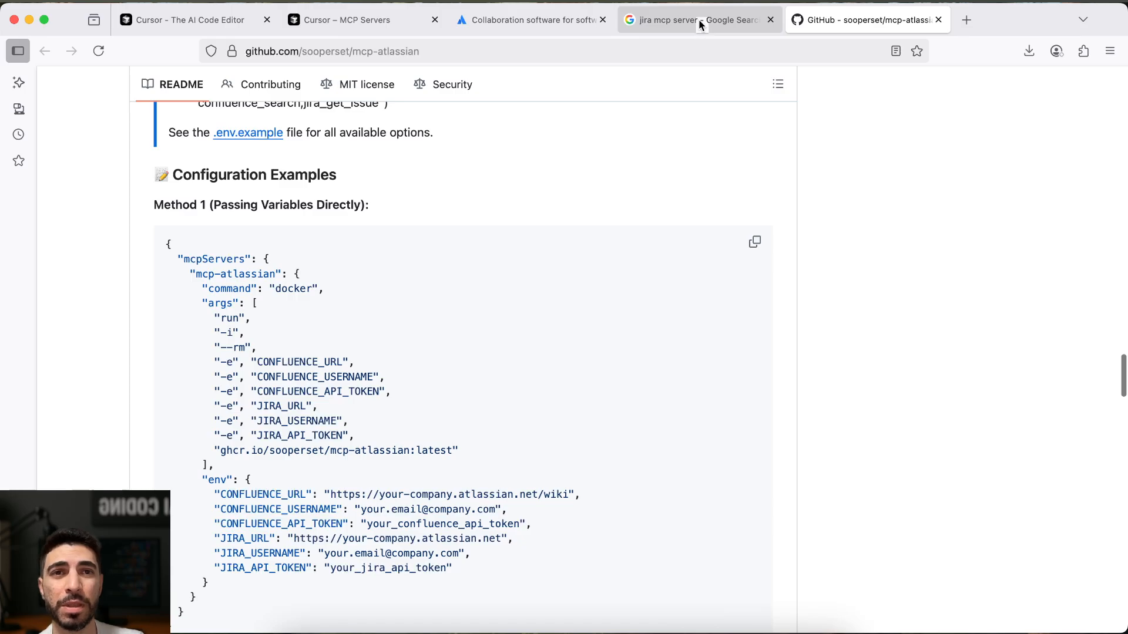
click(676, 19)
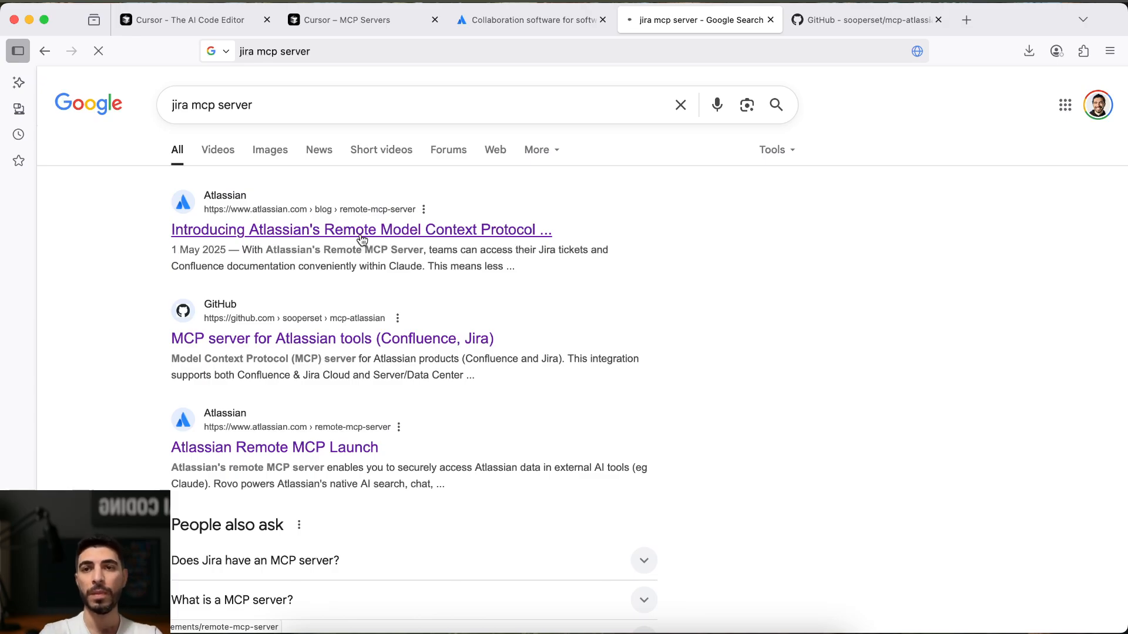
Read the Atlassian Remote MCP Server announcement post and follow its Remote MCP Server link
click(361, 230)
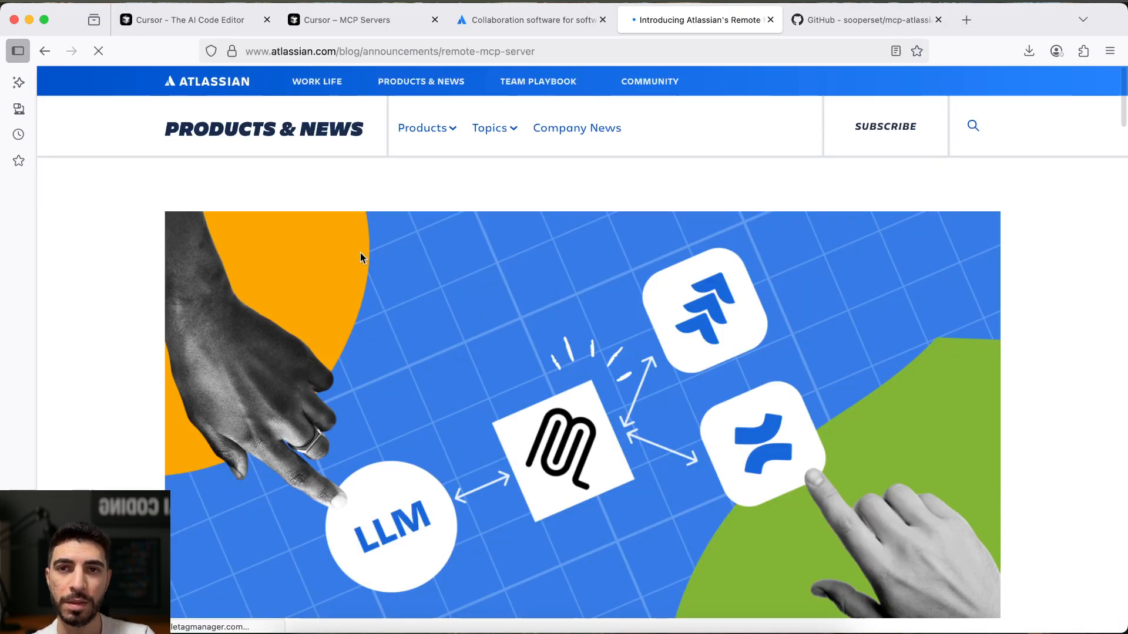
scroll(down, 3)
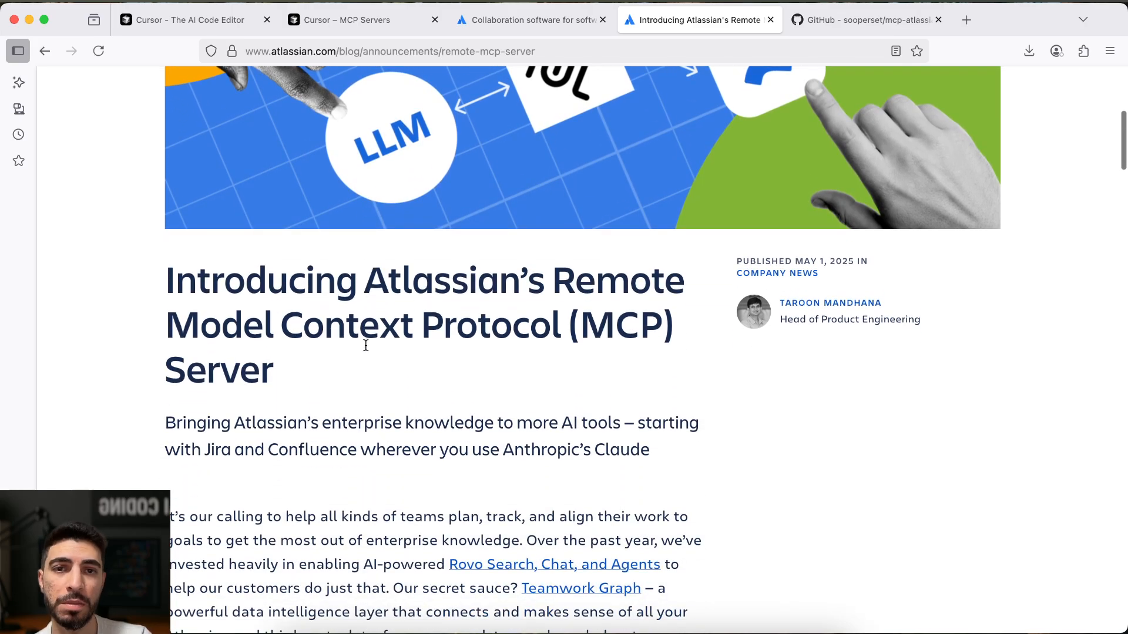
scroll(down, 3)
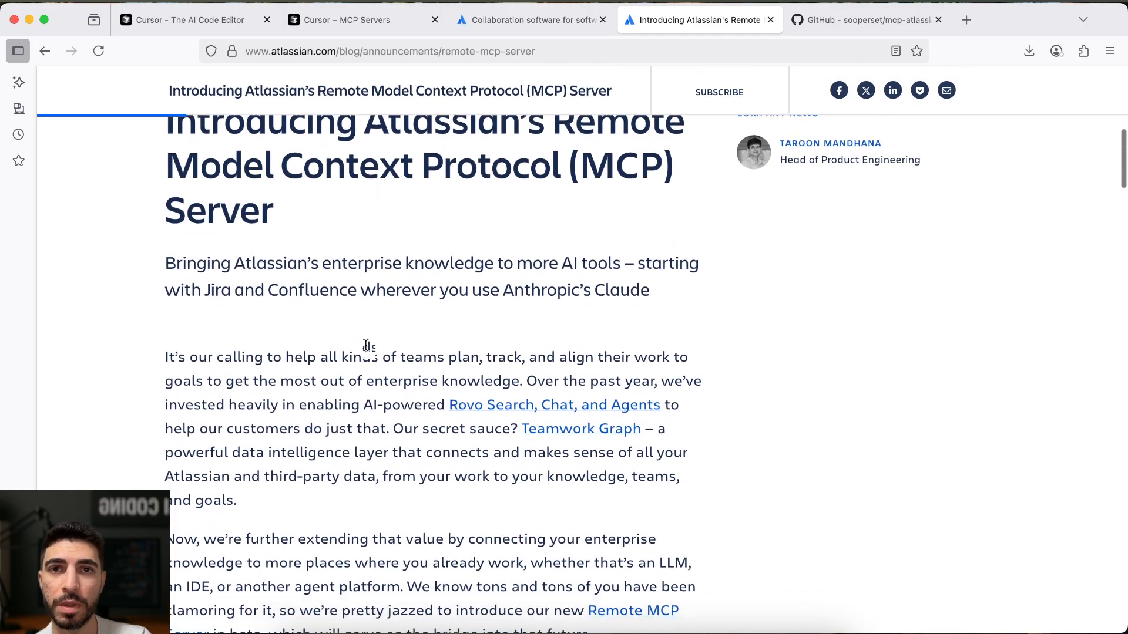
scroll(down, 3)
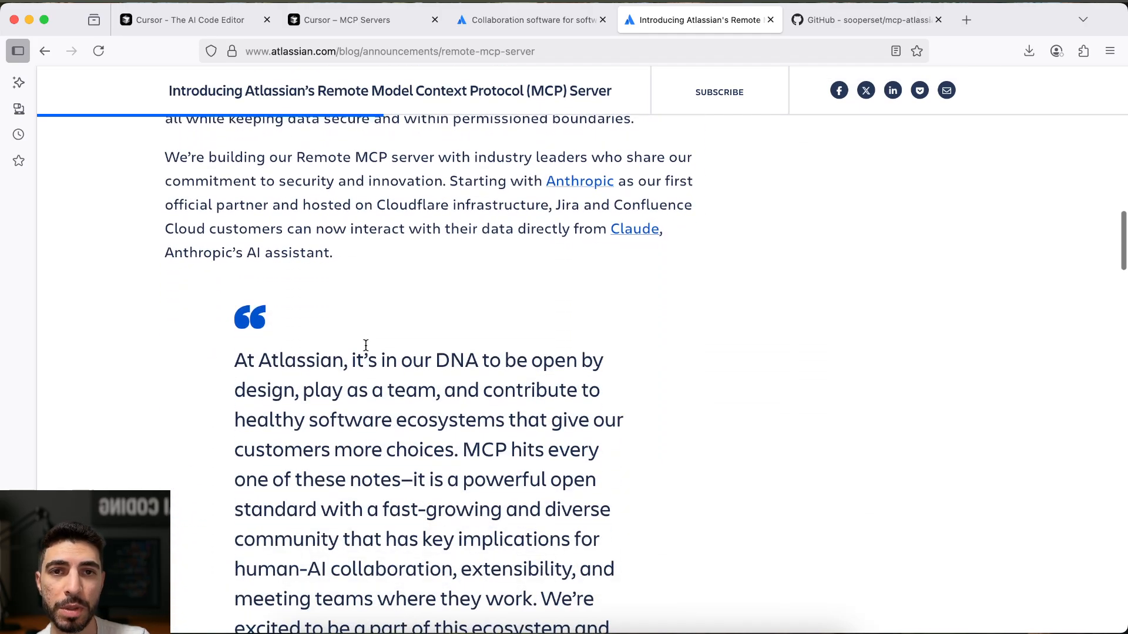
scroll(down, 3)
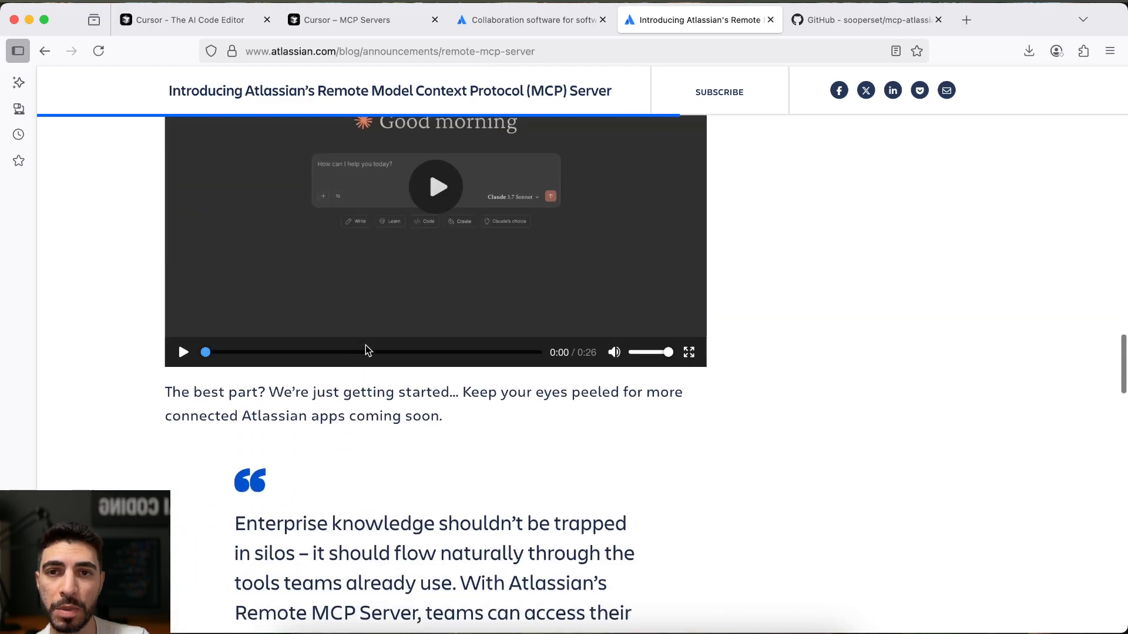
scroll(down, 3)
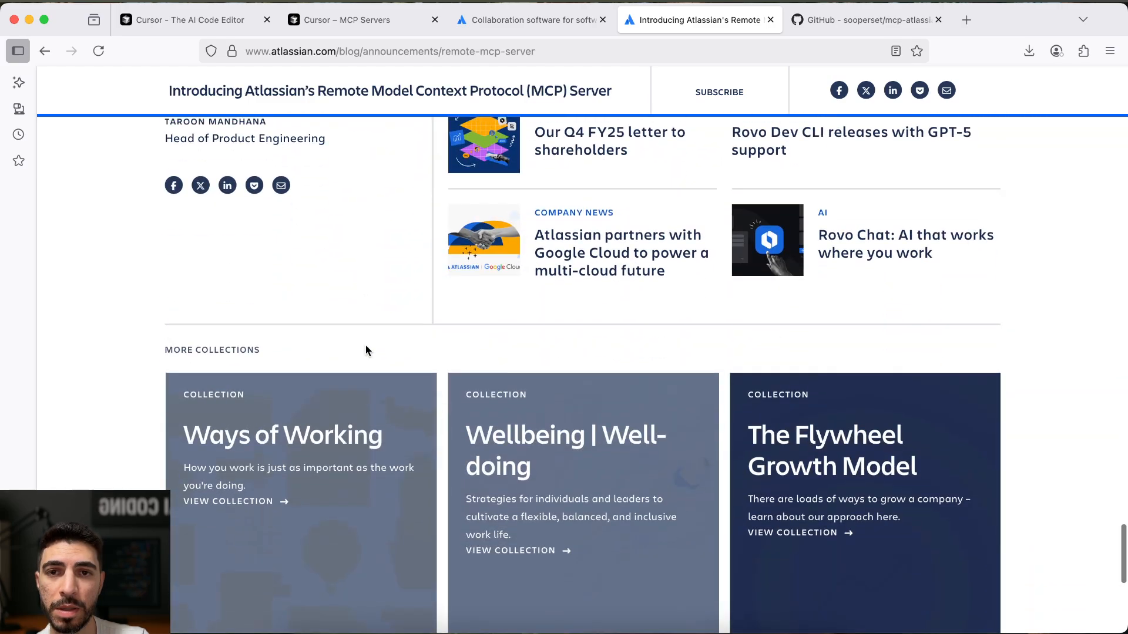
scroll(up, 3)
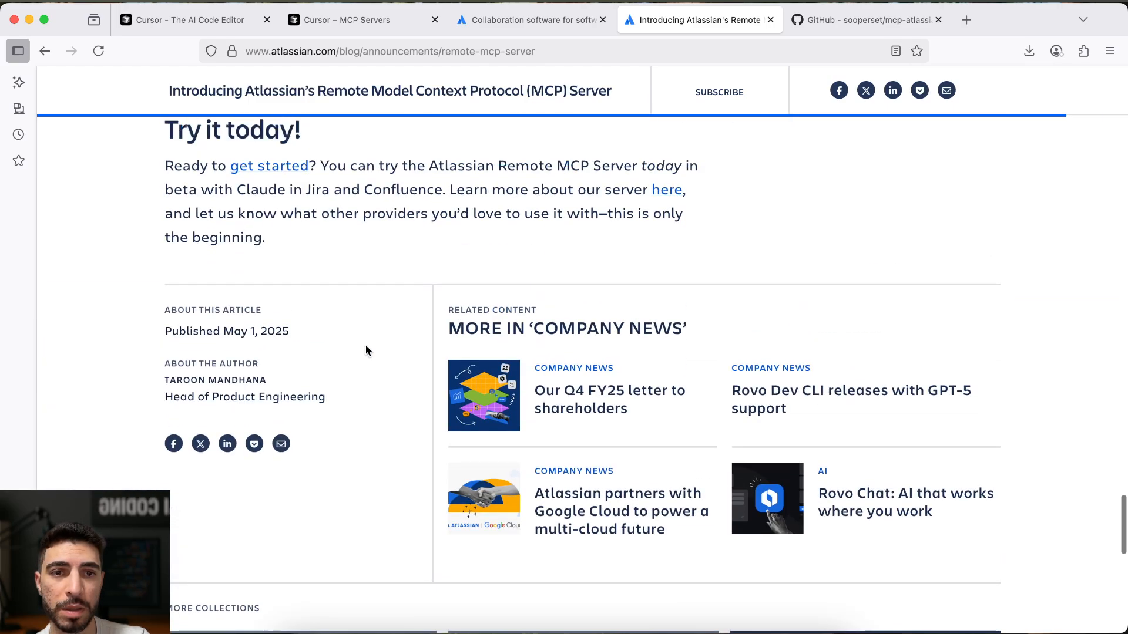
scroll(up, 3)
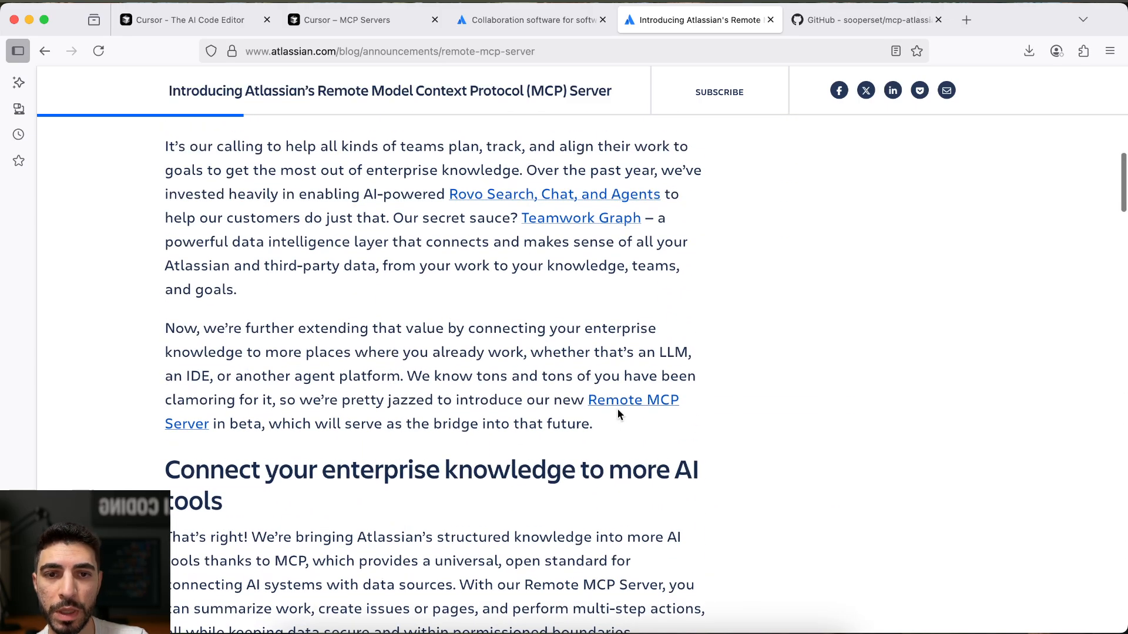
click(633, 400)
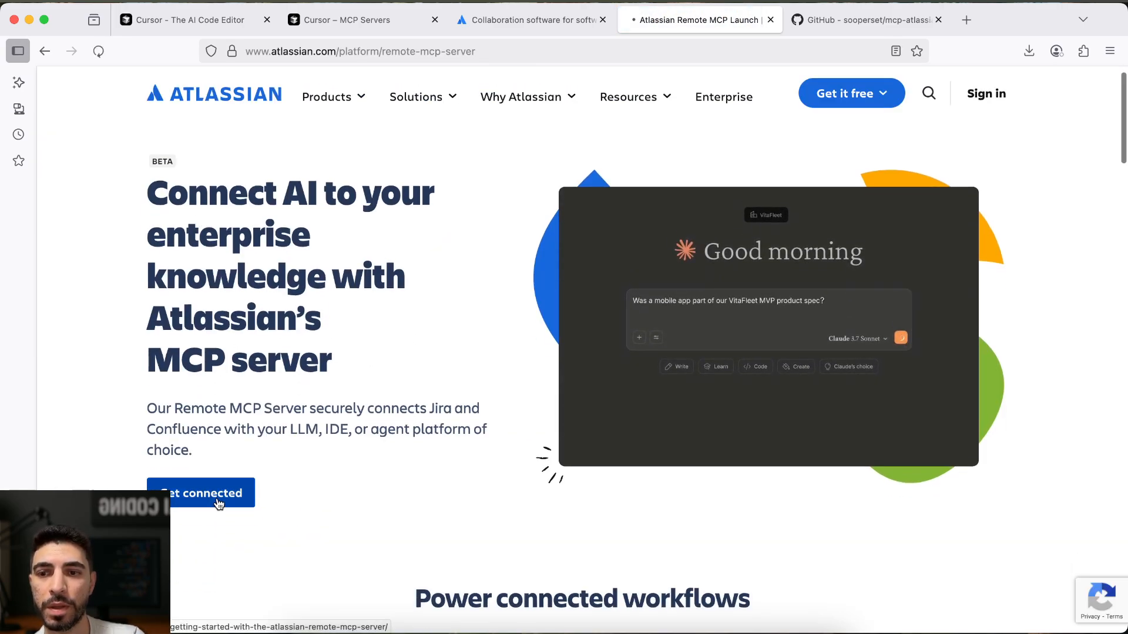
Open 'Get connected' and jump to 'Setting up IDEs (like VS Code or Cursor)'
click(201, 493)
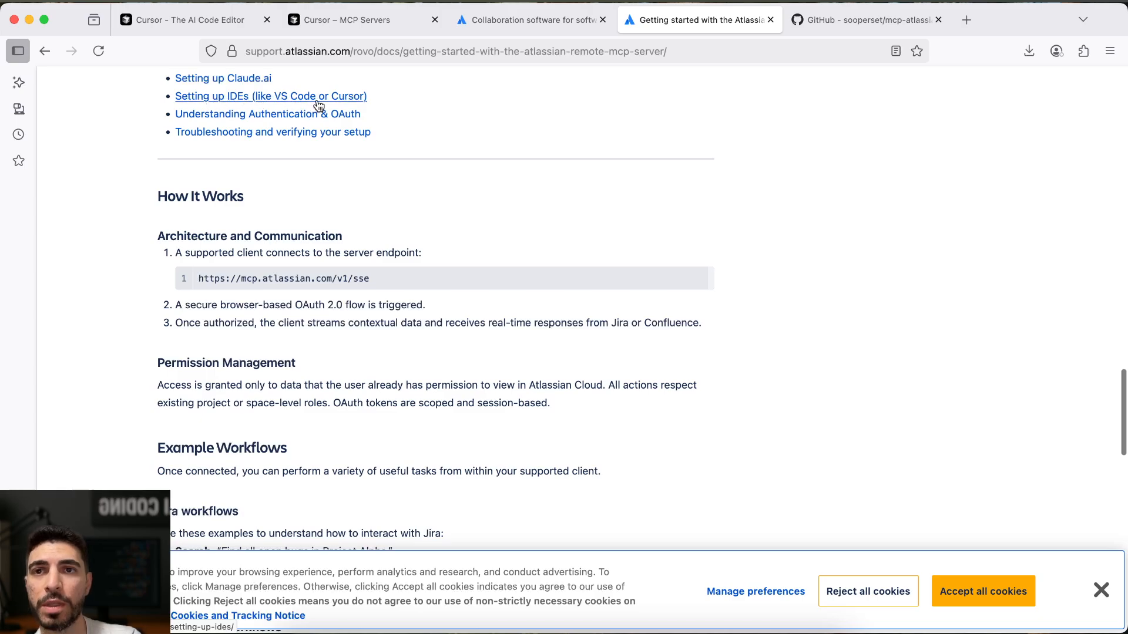
click(270, 95)
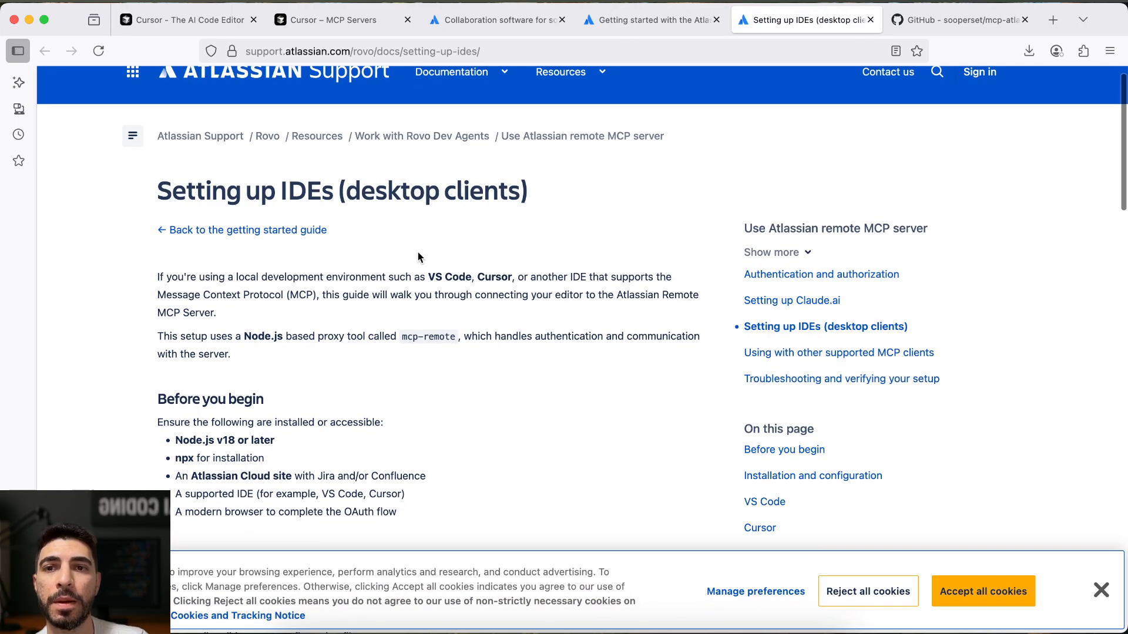
Scroll to the Cursor section and copy its mcpServers JSON snippet
scroll(down, 3)
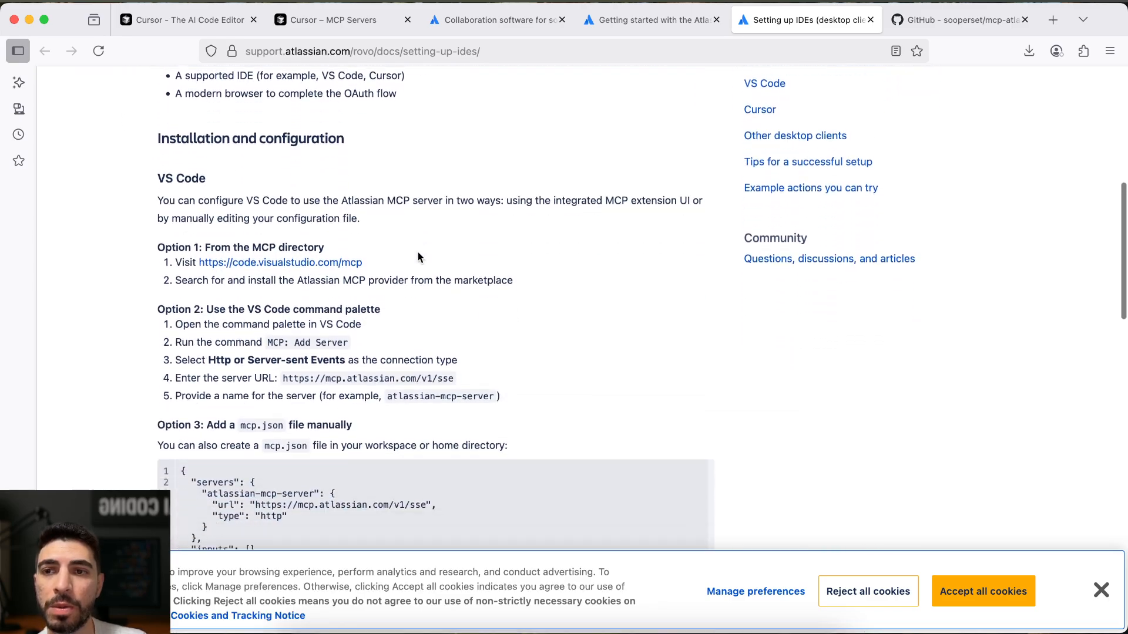
scroll(down, 3)
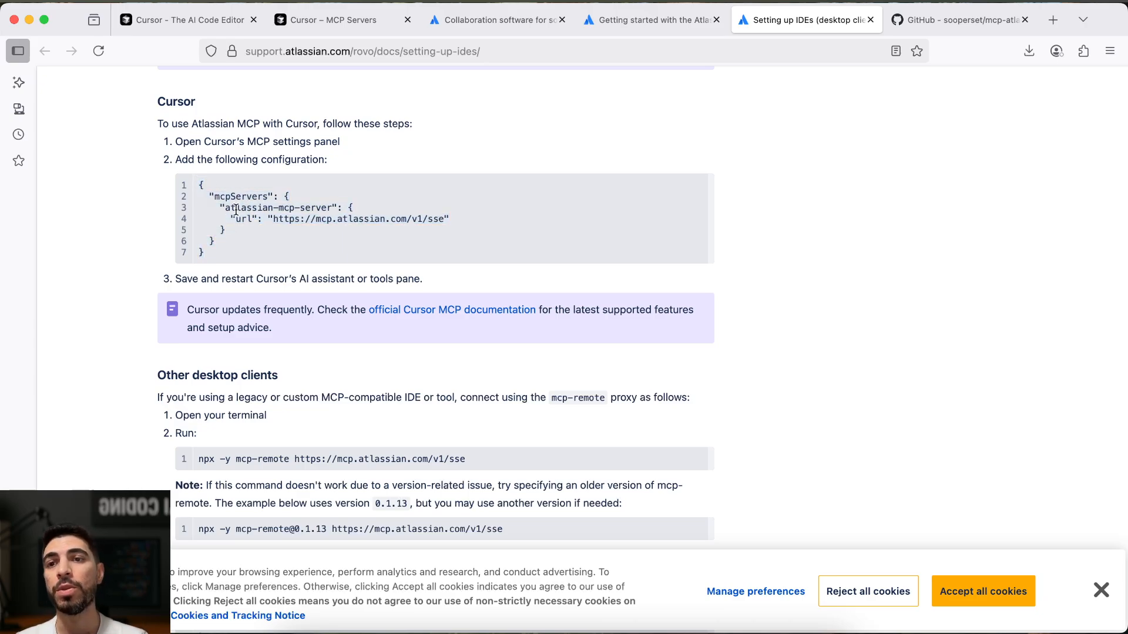
drag(209, 196, 204, 252)
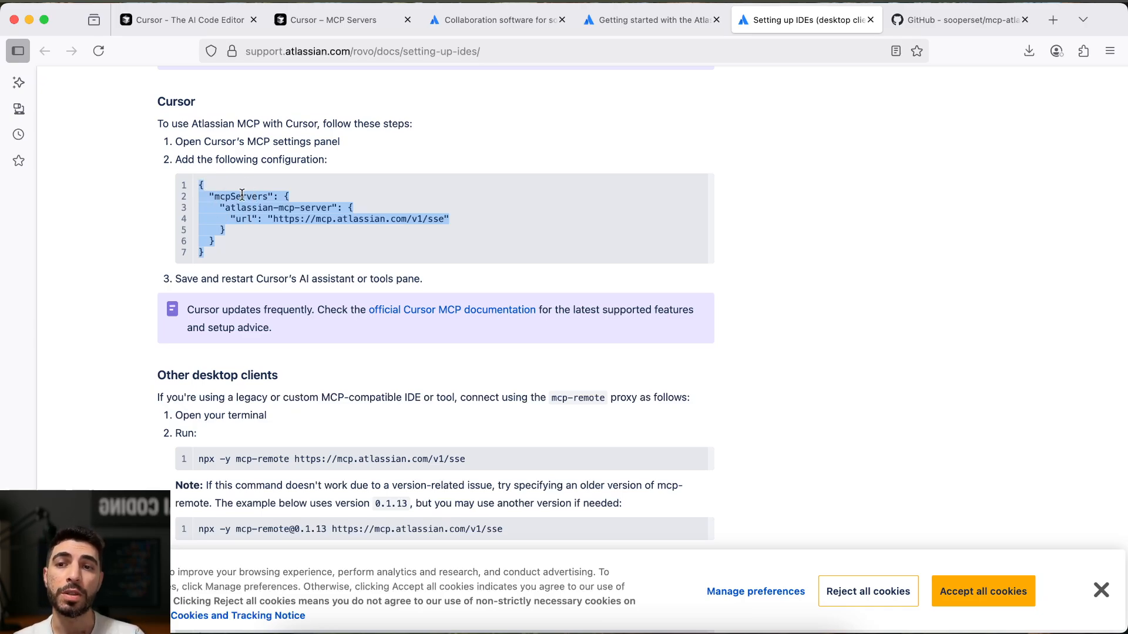
right_click(241, 194)
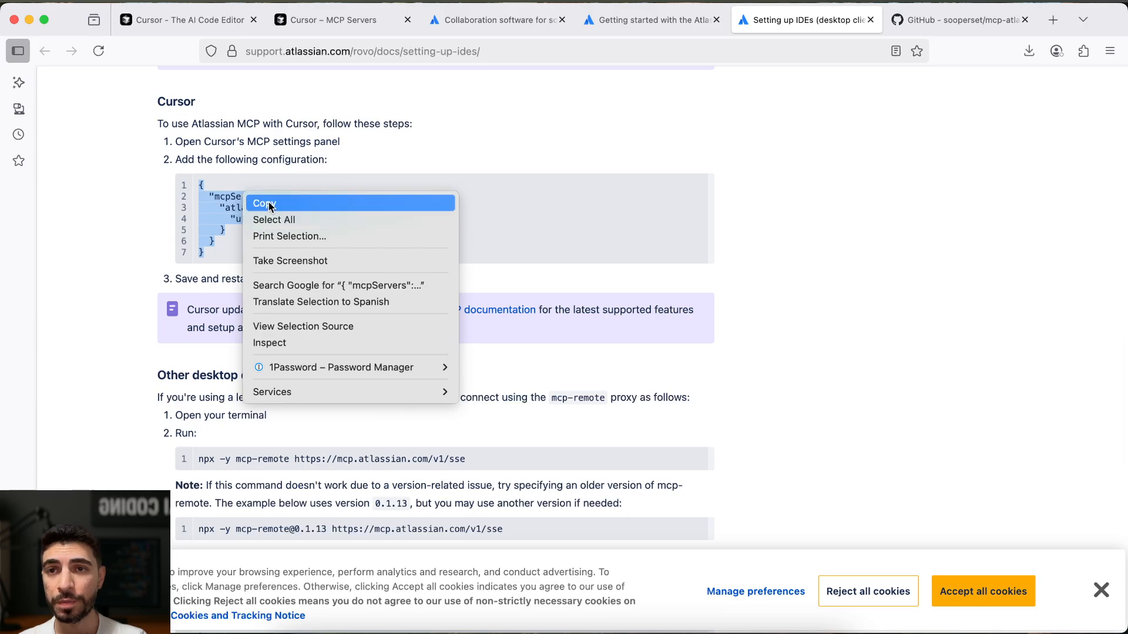
click(264, 204)
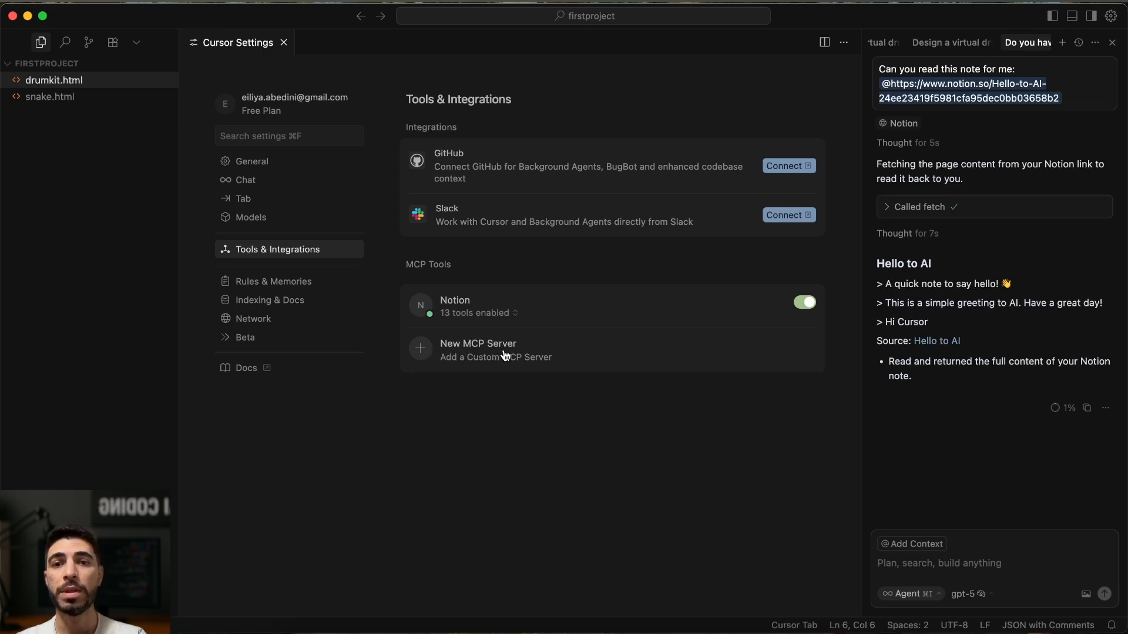
Close and reopen Cursor Settings, then select Tools & Integrations
click(283, 43)
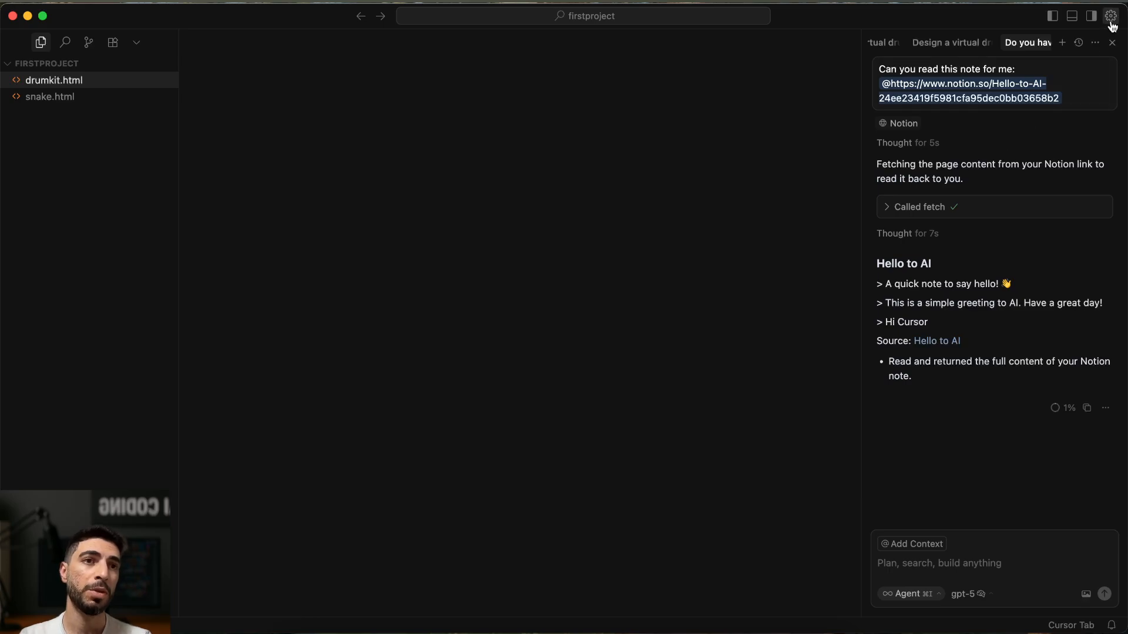
click(1109, 15)
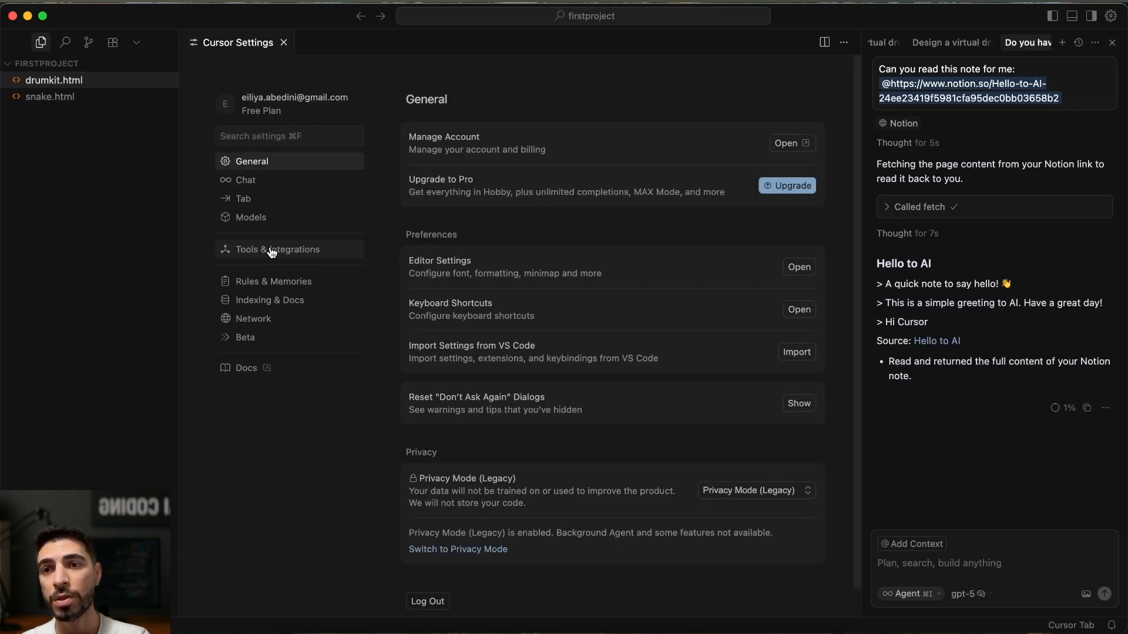
click(276, 249)
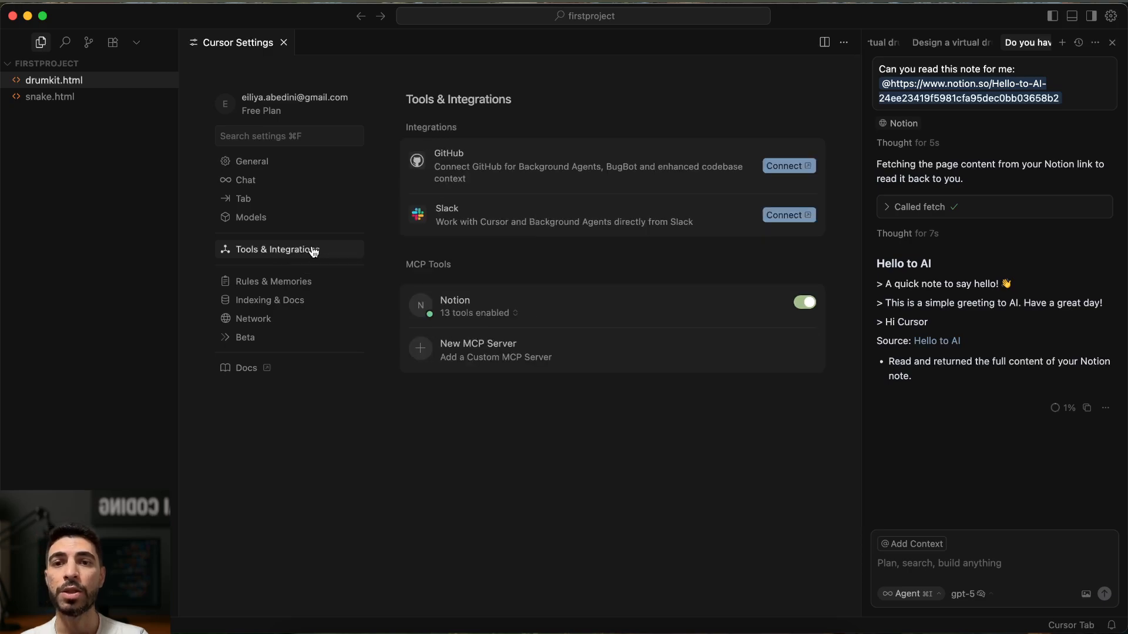
mouse_move(482, 353)
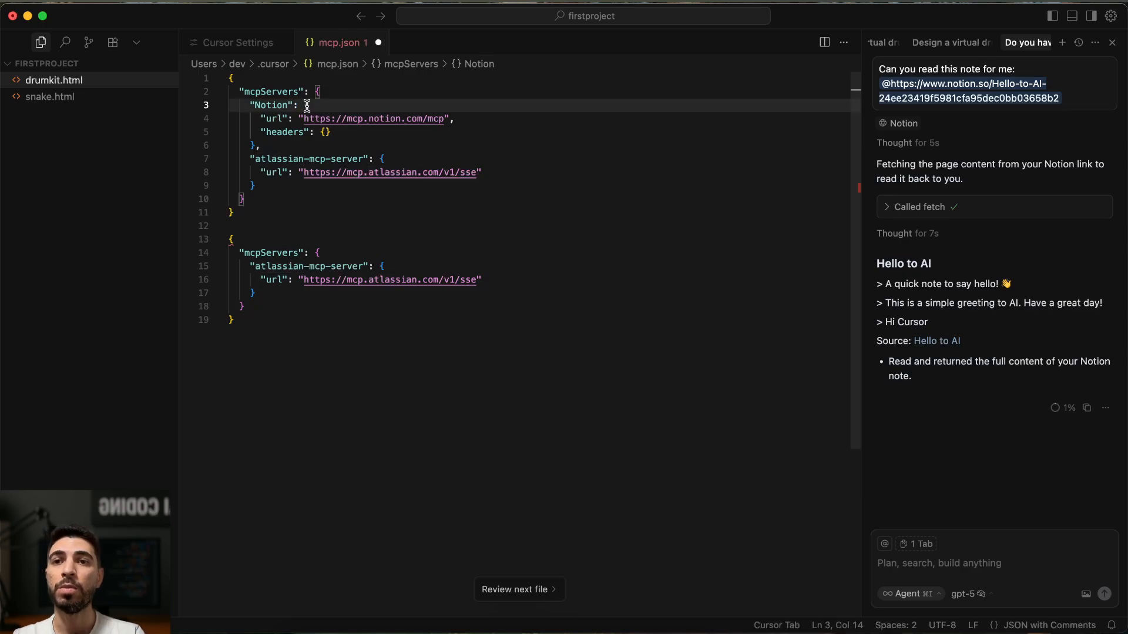
Fold and expand the Notion and atlassian-mcp-server entries, typing the server key and URL lines
click(221, 105)
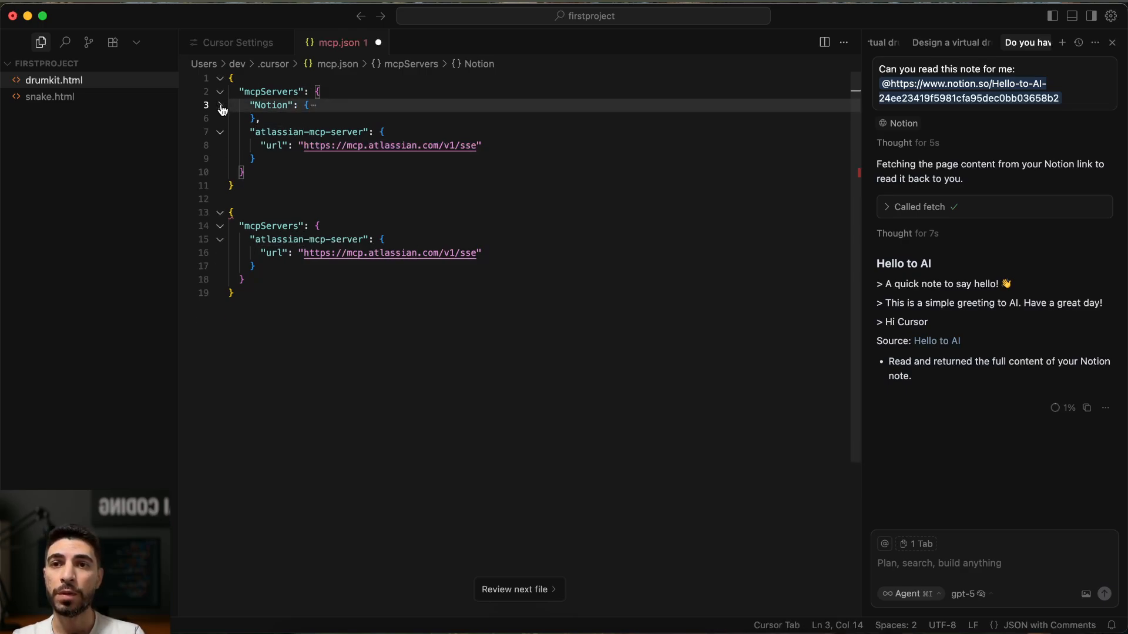
click(221, 132)
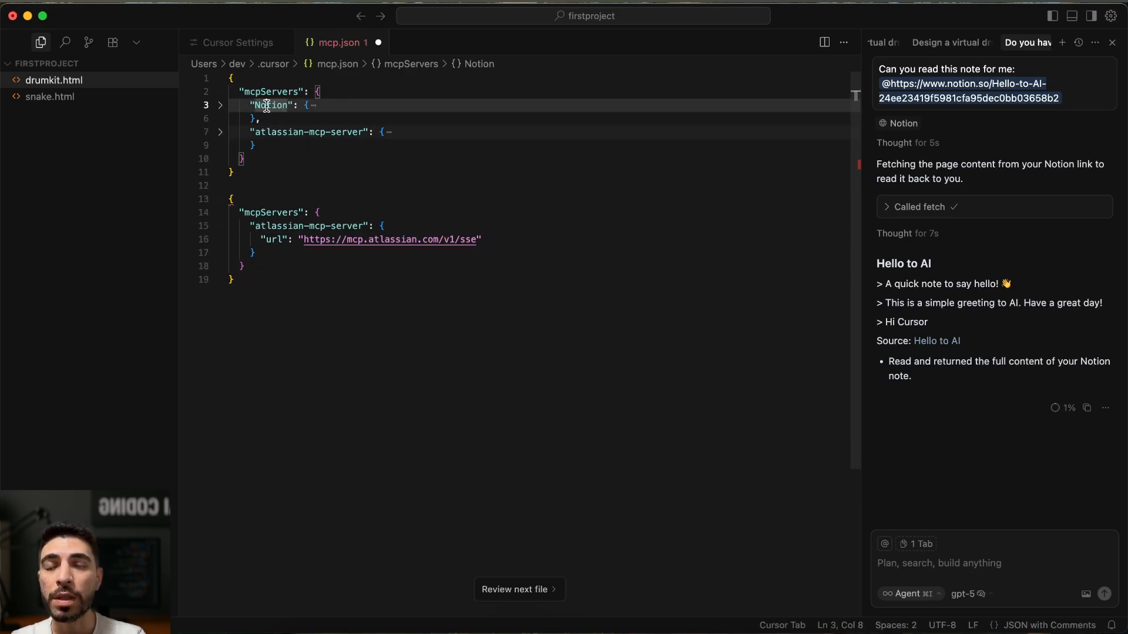
click(255, 118)
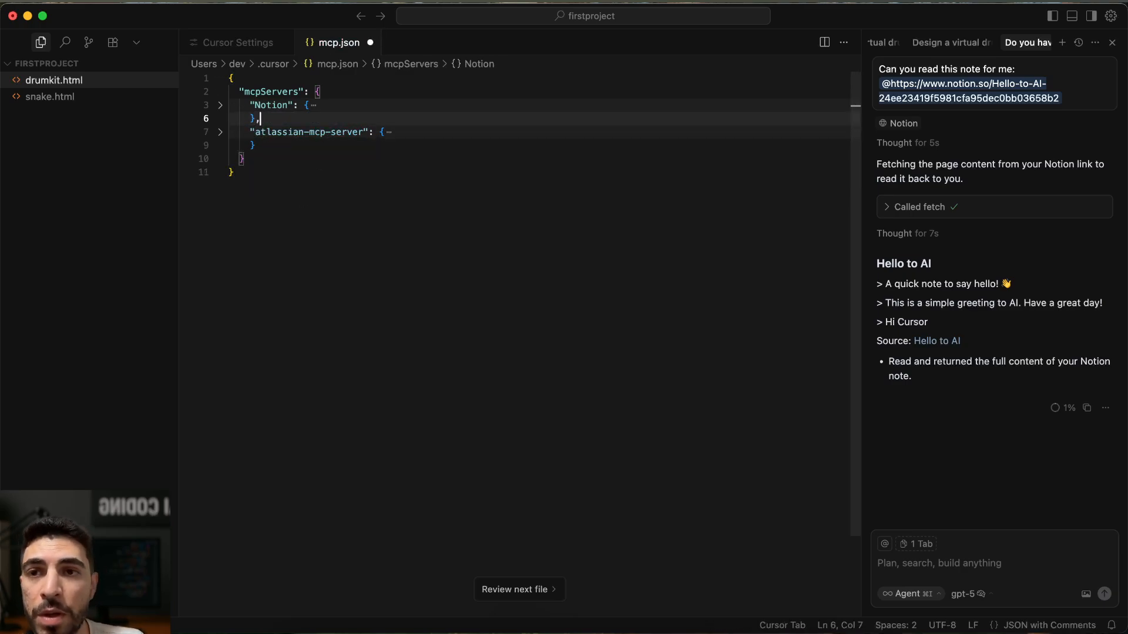
click(220, 132)
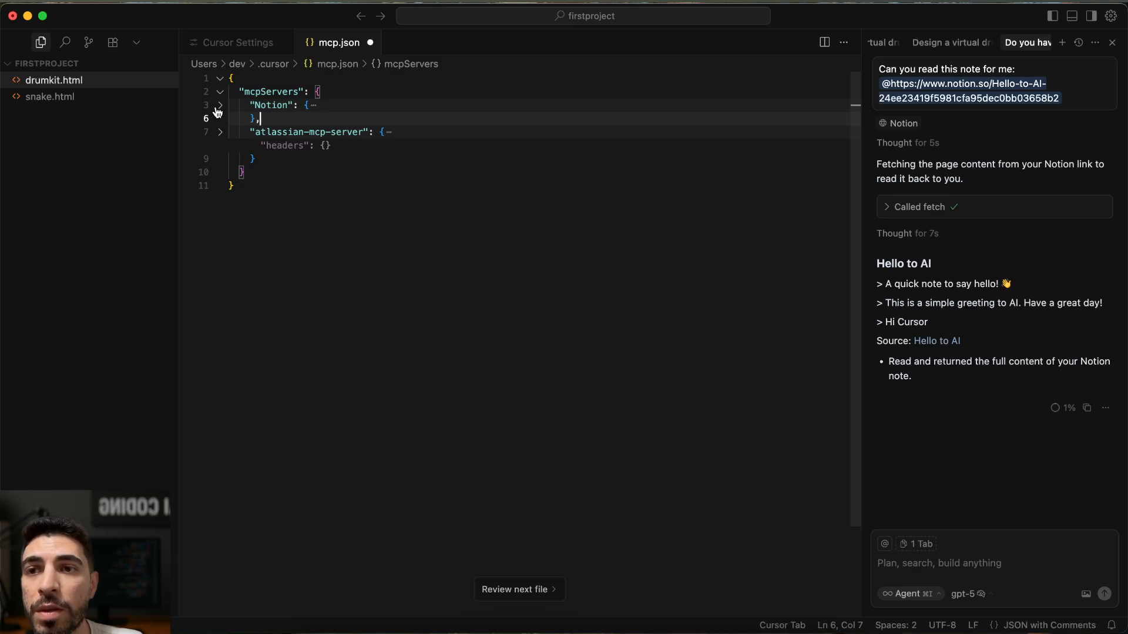
click(221, 105)
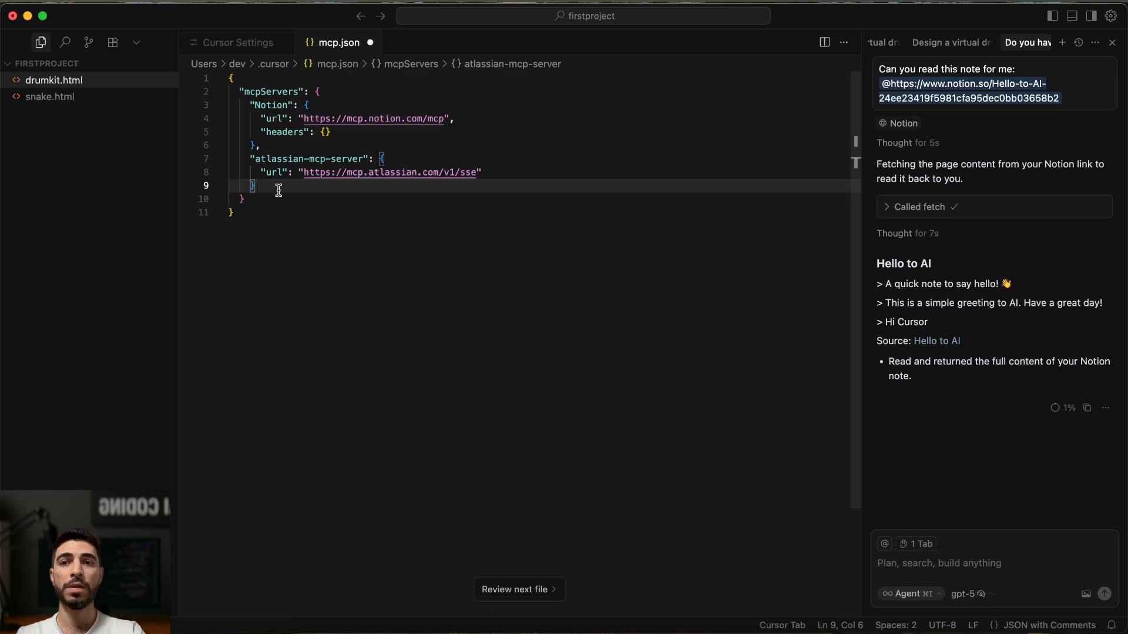
text("mcp-server": {)
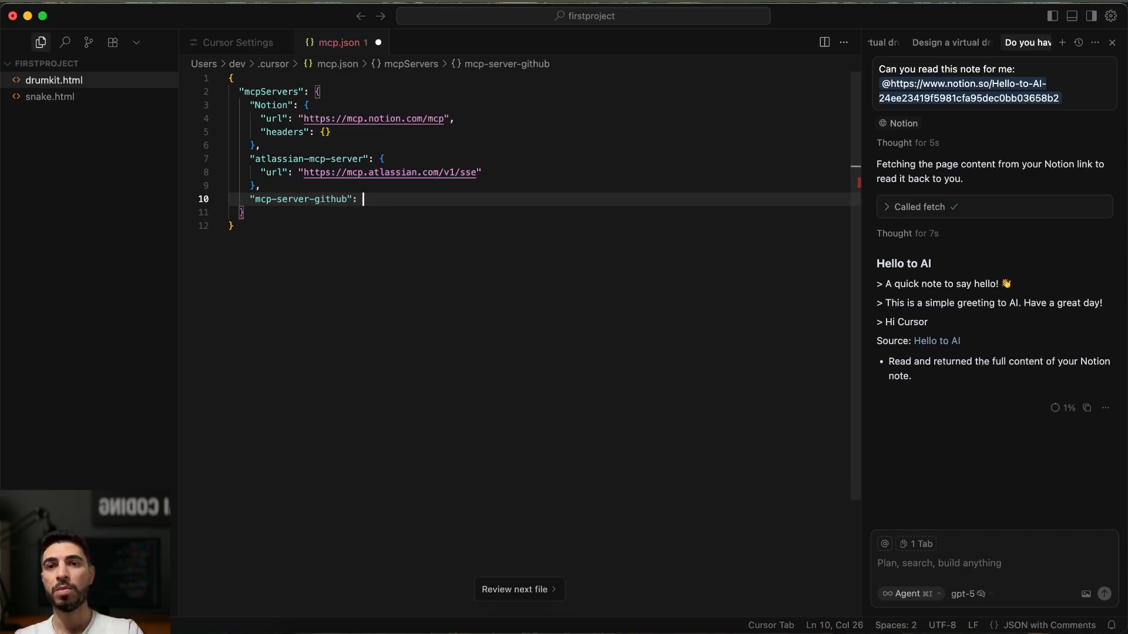
text("url": "https://mcp.github.com/mcp")
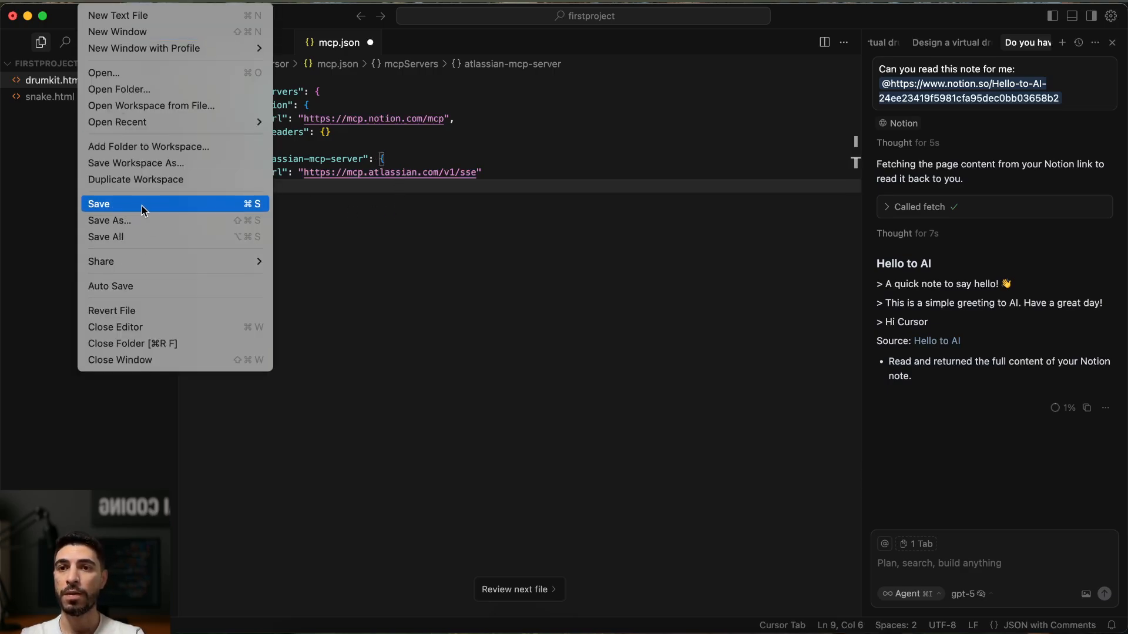
Save mcp.json and switch back to the Cursor Settings tab
click(99, 204)
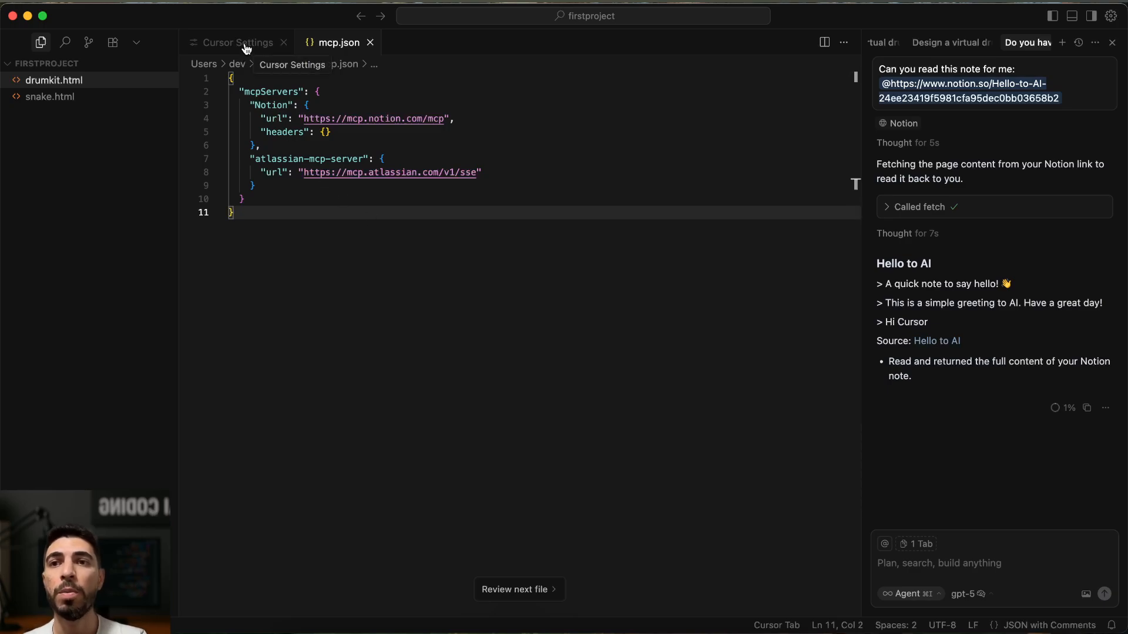
click(238, 42)
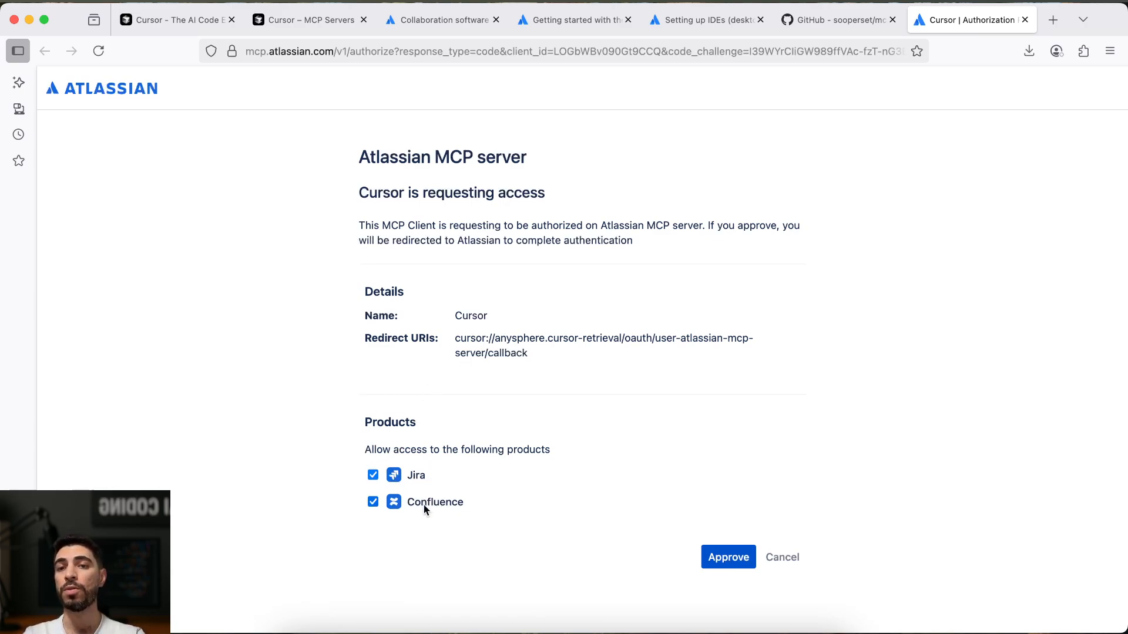
Uncheck Confluence and approve Cursor's Atlassian access for Jira only
click(372, 501)
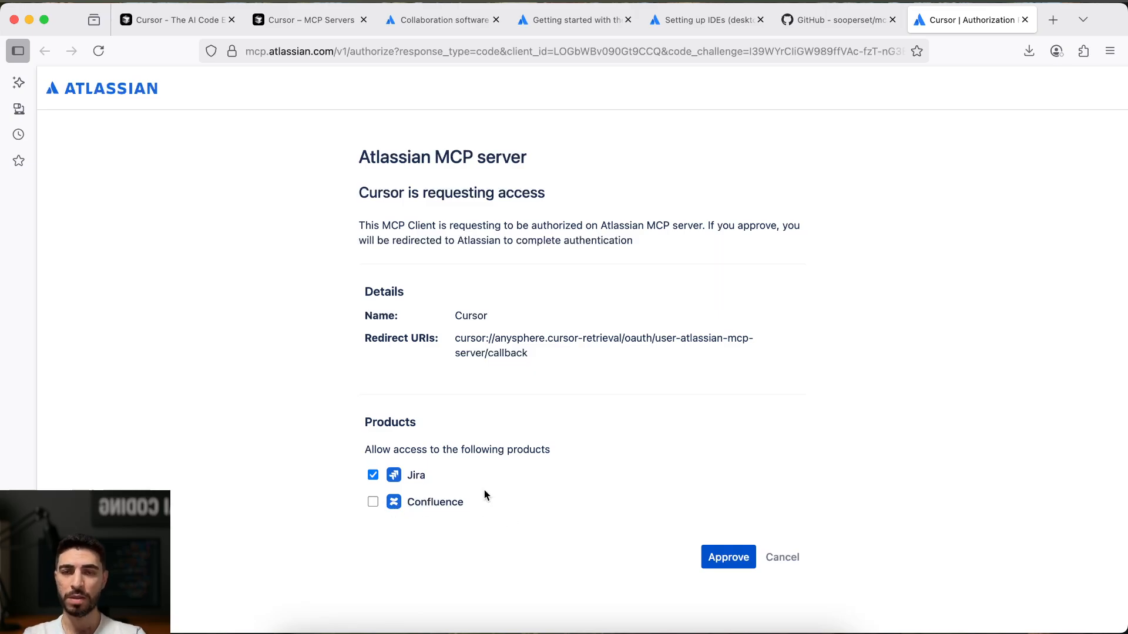
click(727, 557)
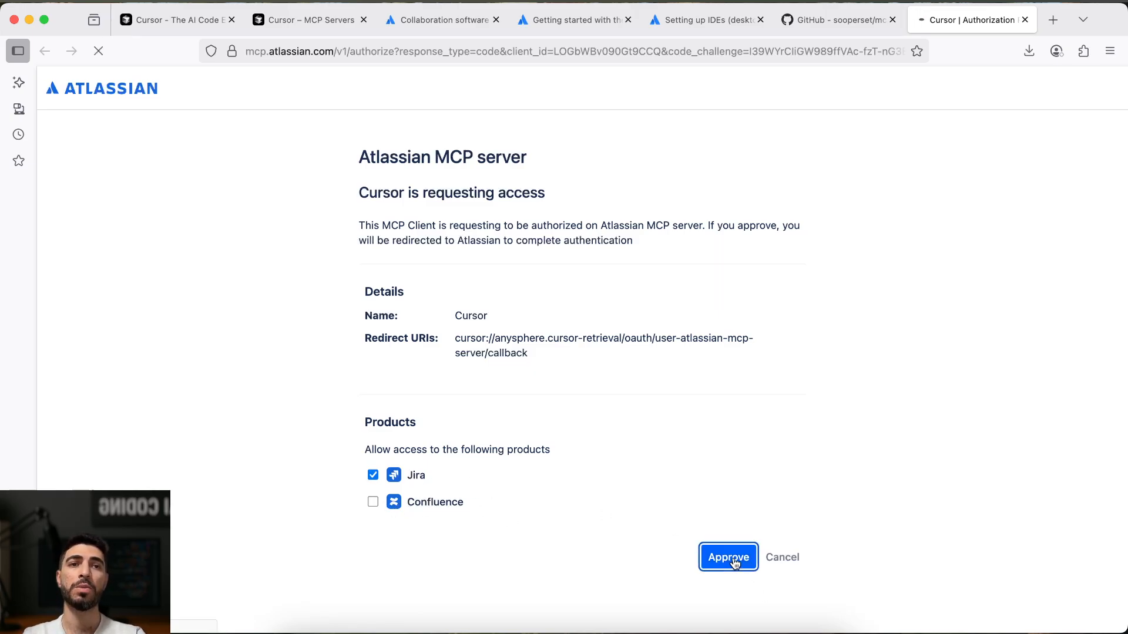
click(728, 557)
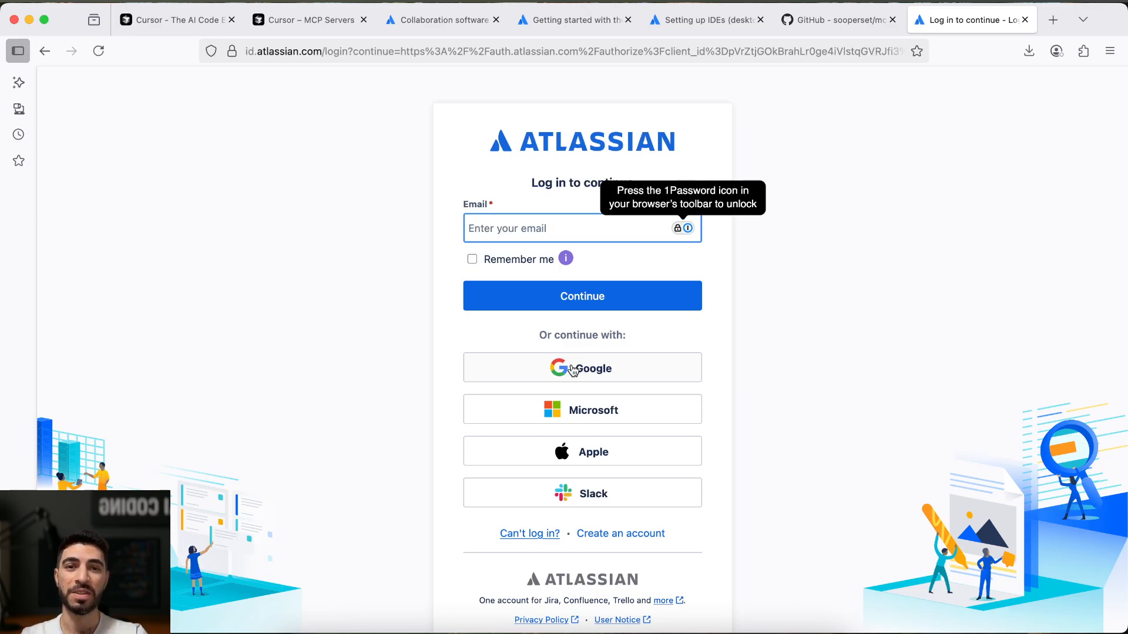
Sign in with Google and accept the requested Jira and user permissions
click(561, 228)
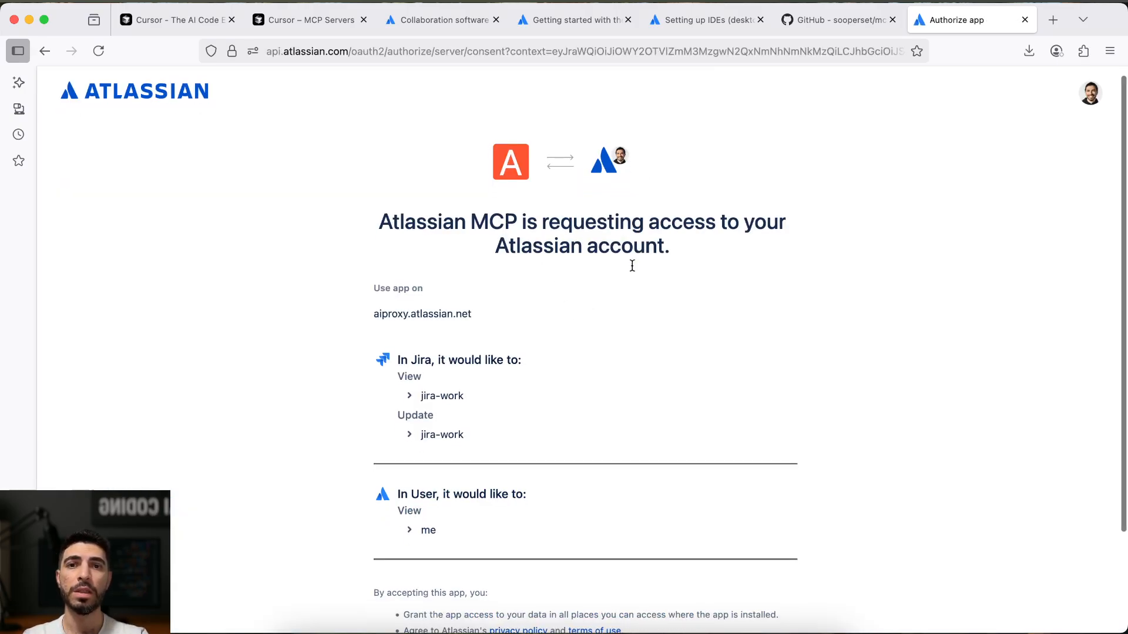
scroll(down, 3)
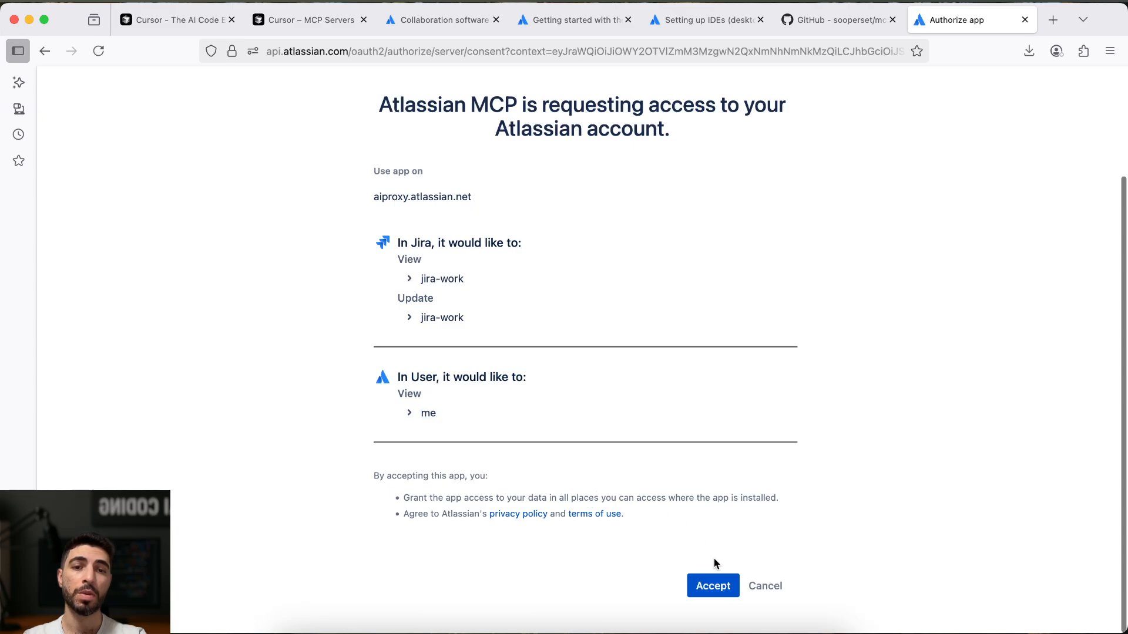
click(712, 586)
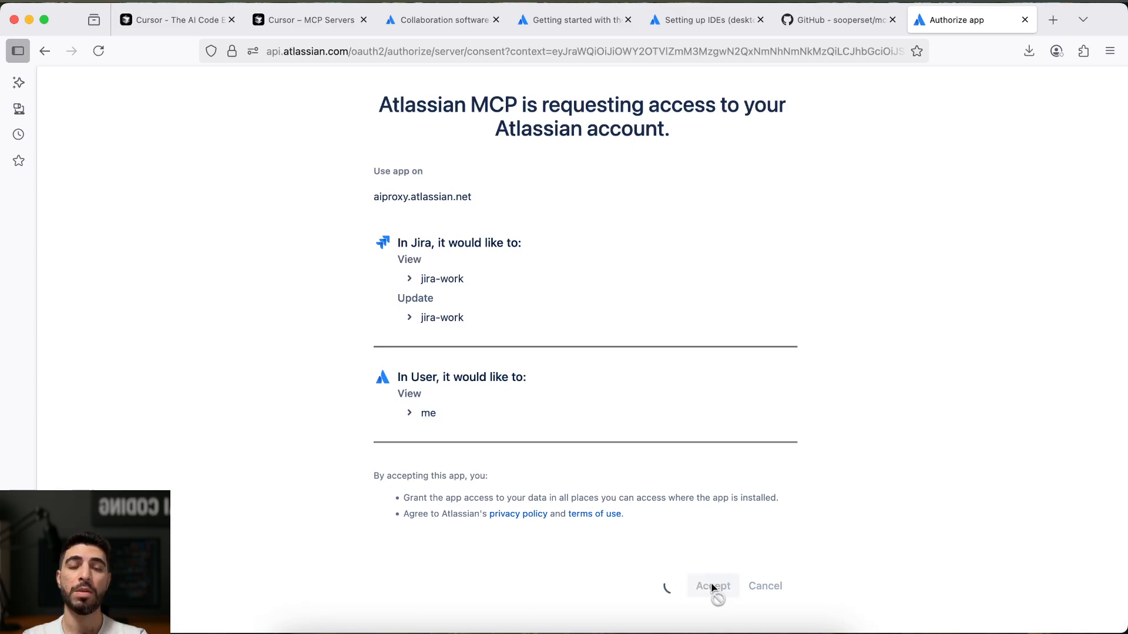
click(710, 586)
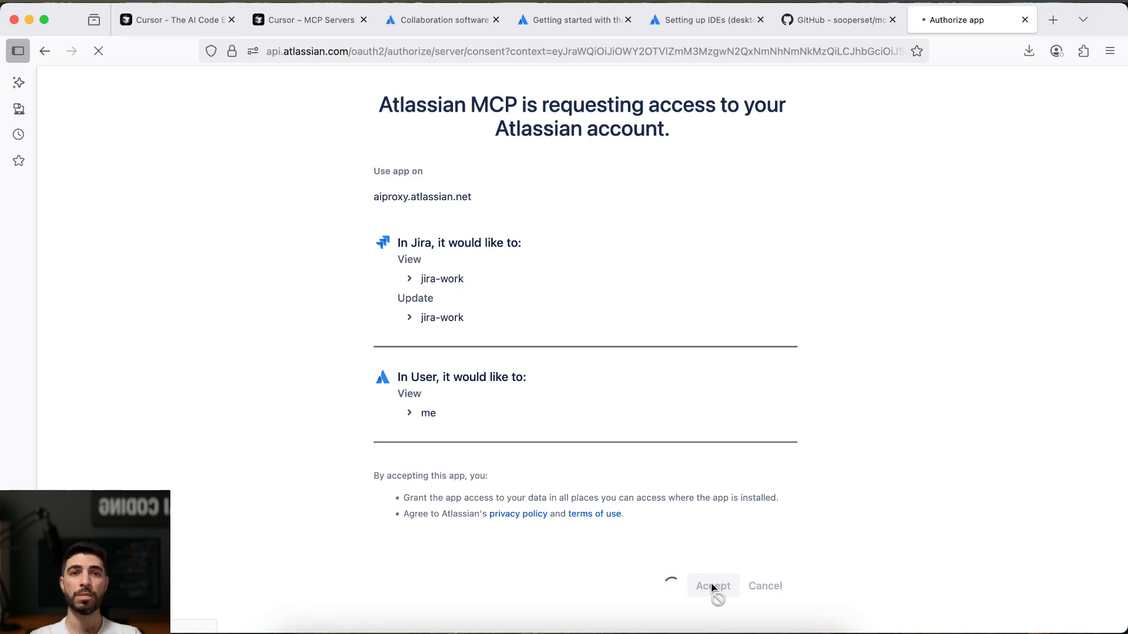
click(712, 586)
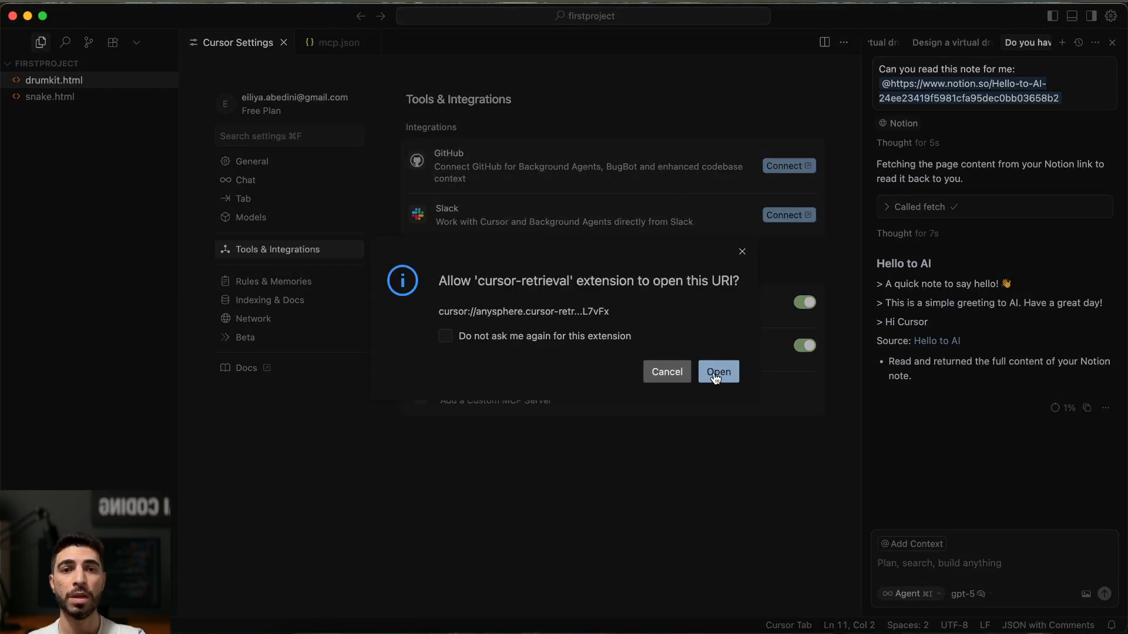
mouse_move(644, 352)
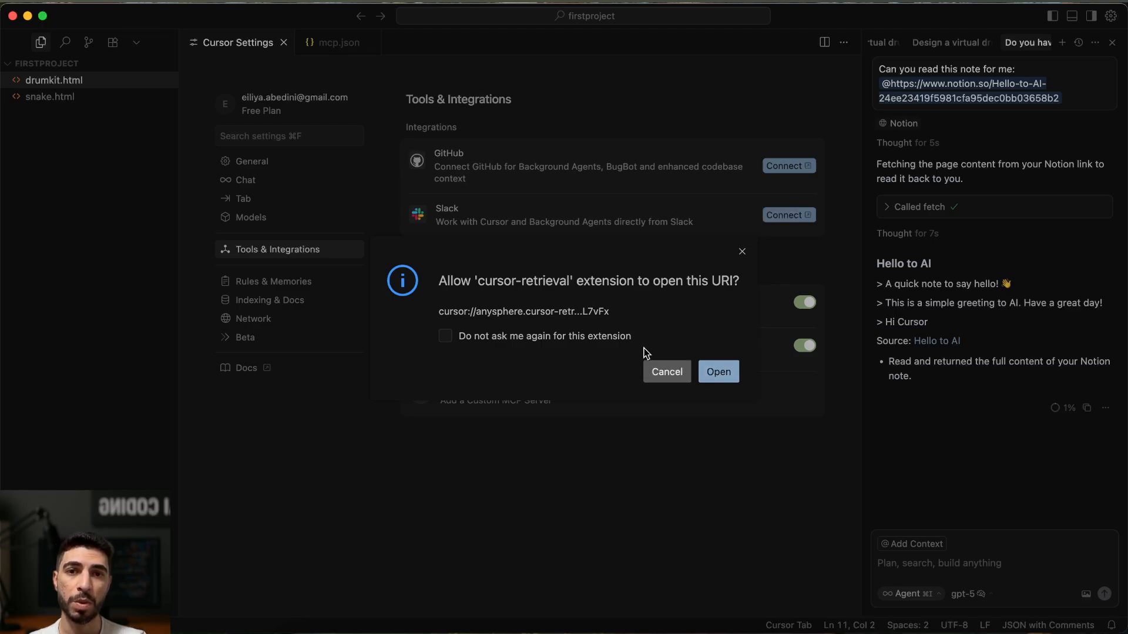
Allow the Atlassian authorization link to open in Cursor, enabling atlassian-mcp-server's 13 tools
click(718, 372)
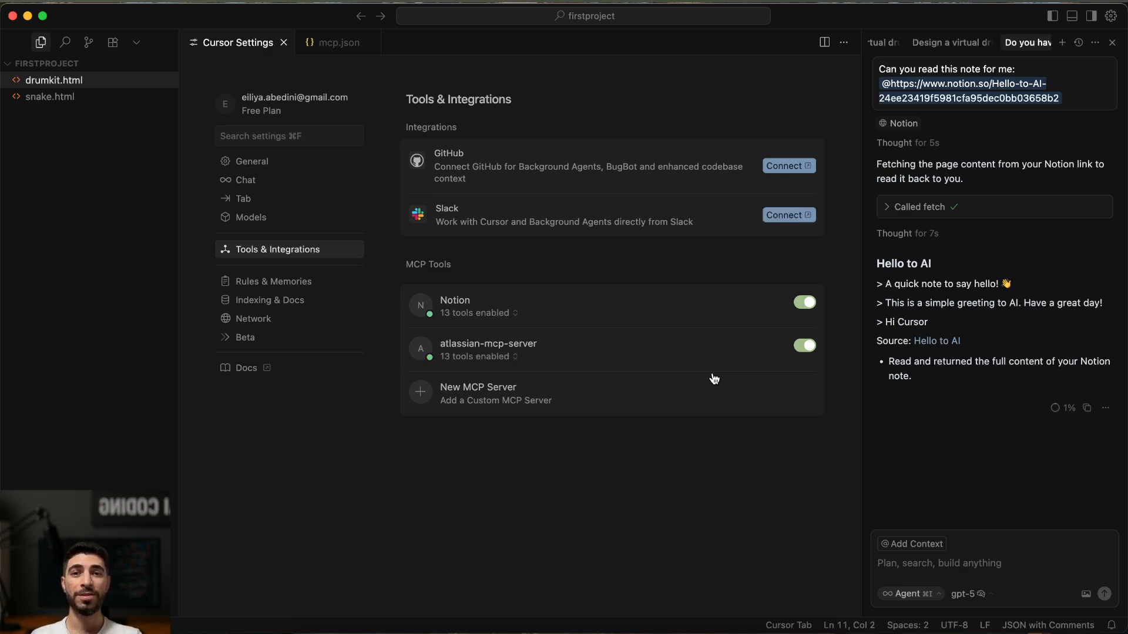
mouse_move(903, 581)
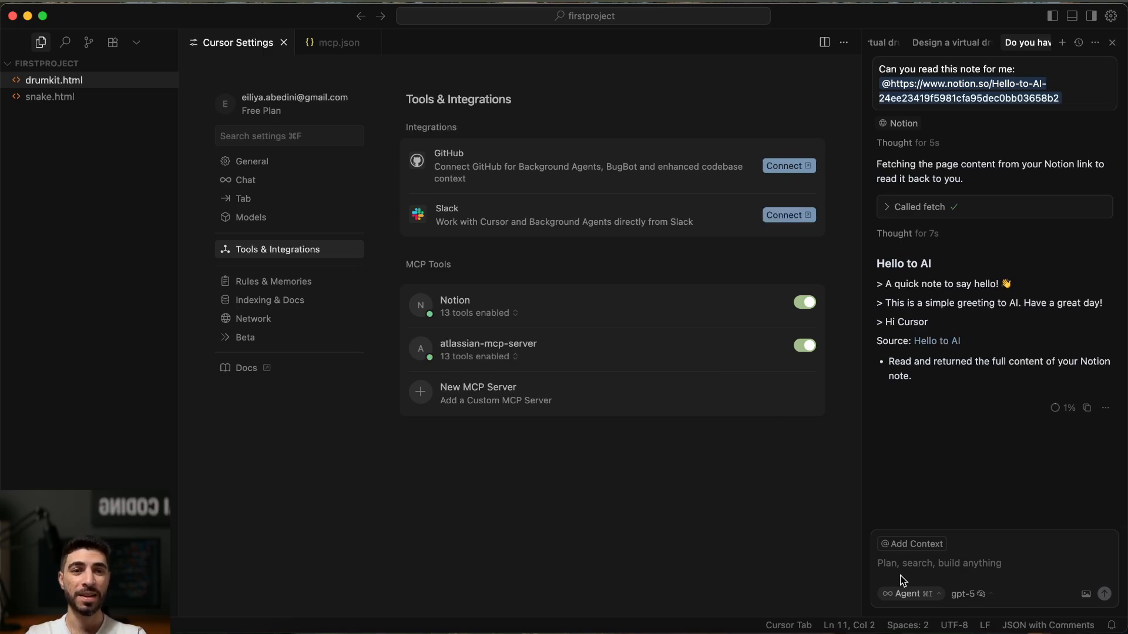
Ask the agent 'do you have access to my jira ?' and confirm the Jira Cloud connection
text(do you have access to my jira ?)
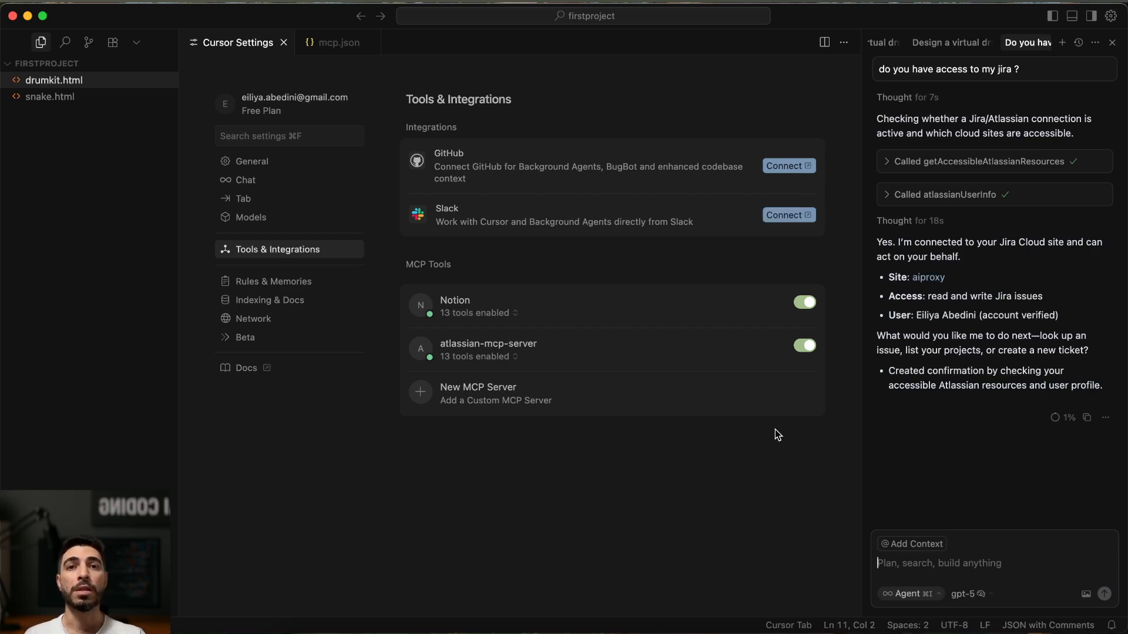
mouse_move(542, 362)
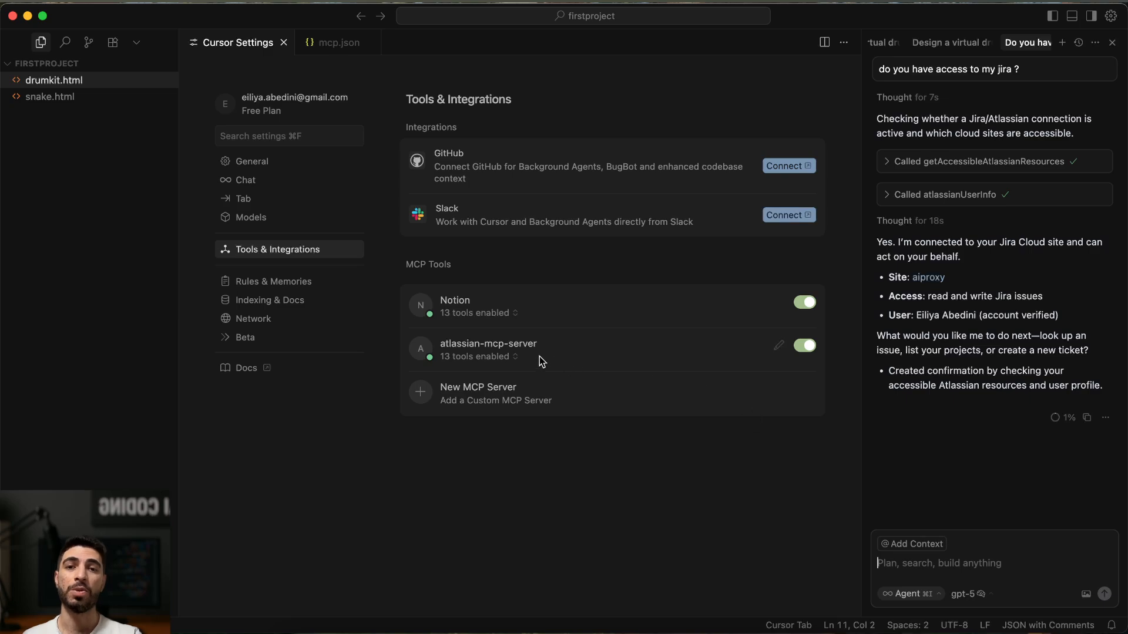
mouse_move(519, 348)
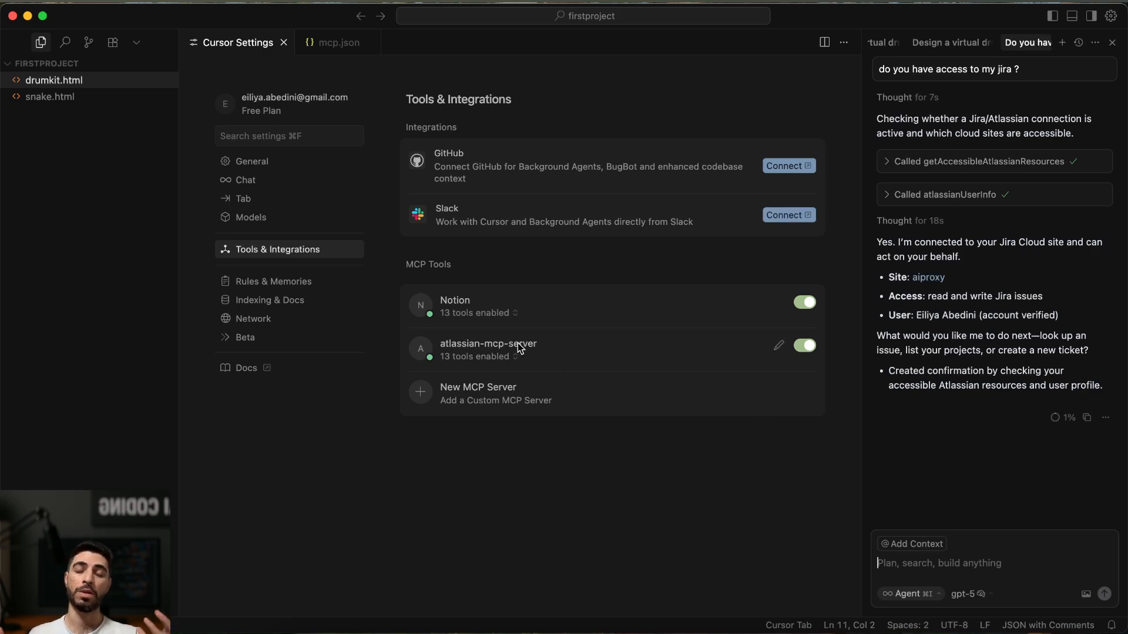